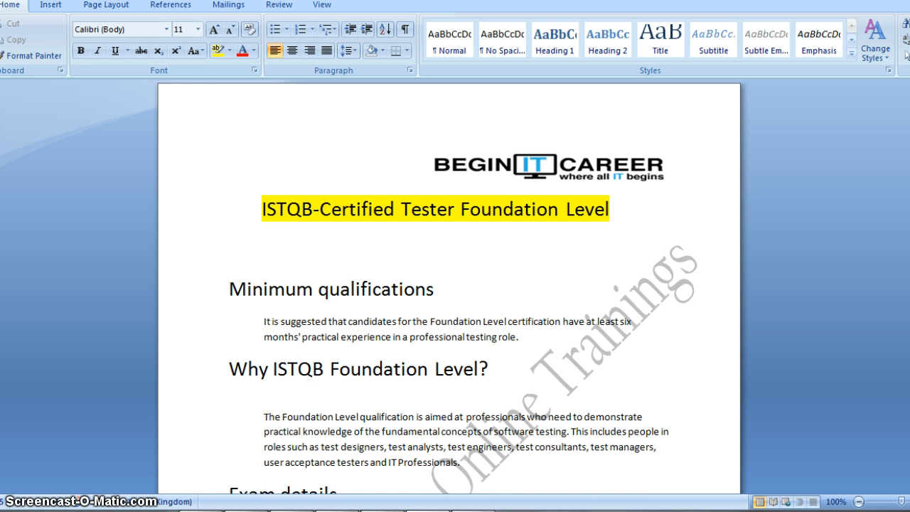
Step: Read down through the ISTQB Foundation overview document in Word
scroll(down, 3)
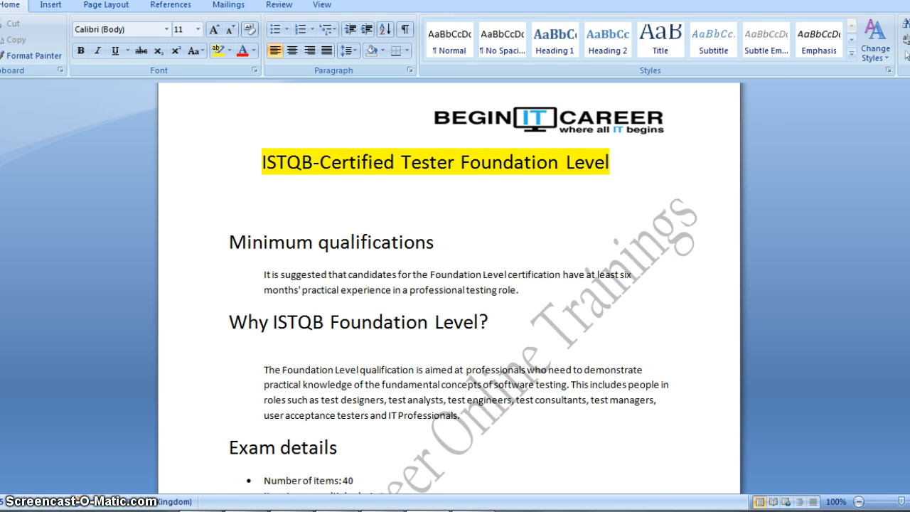
scroll(down, 3)
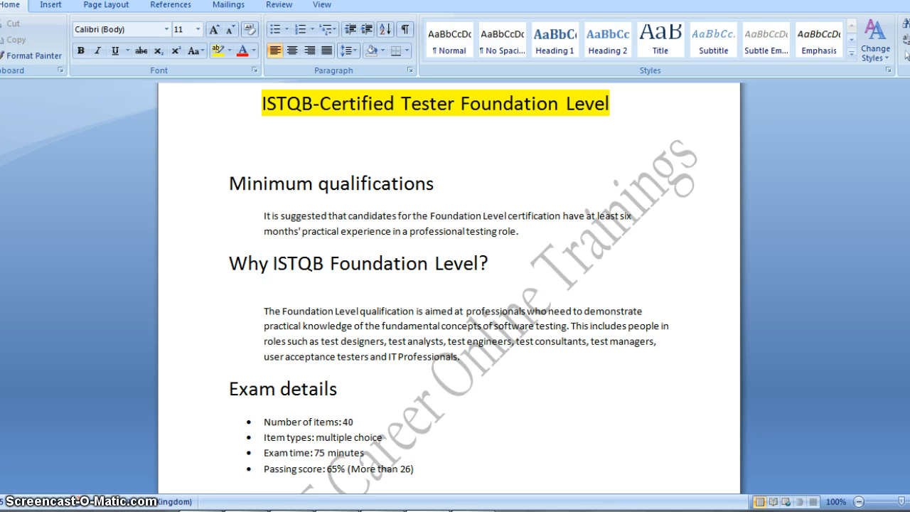
scroll(down, 3)
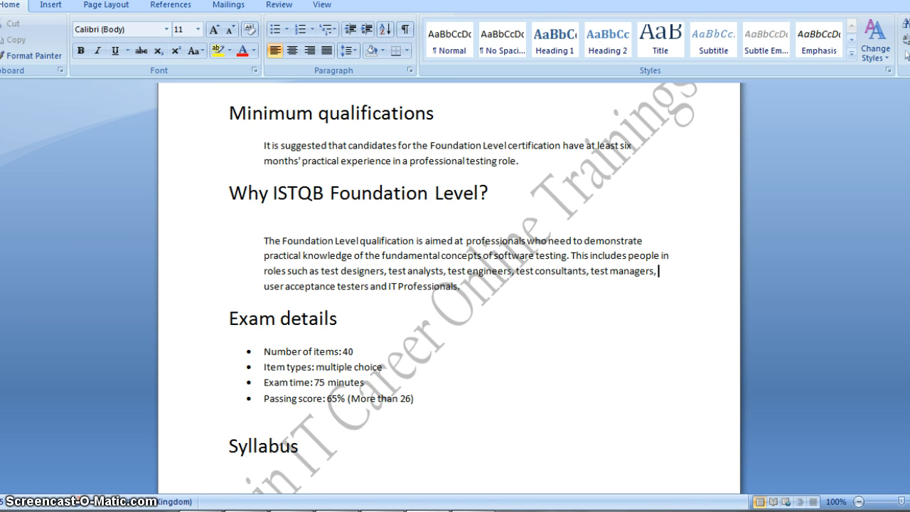
scroll(down, 3)
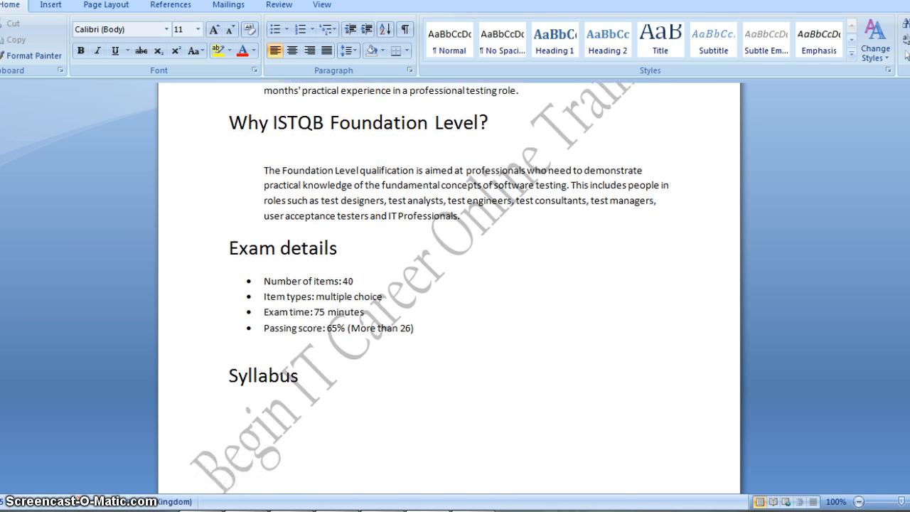
scroll(down, 3)
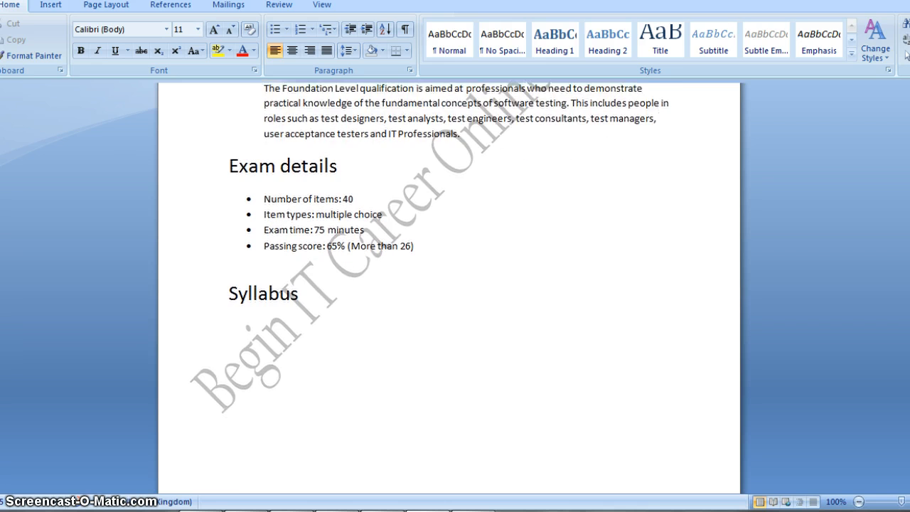
scroll(down, 3)
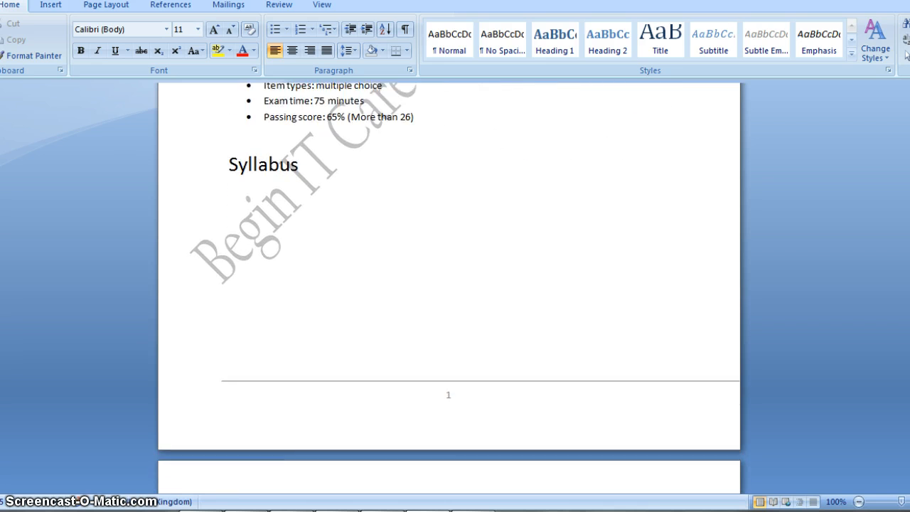
scroll(down, 3)
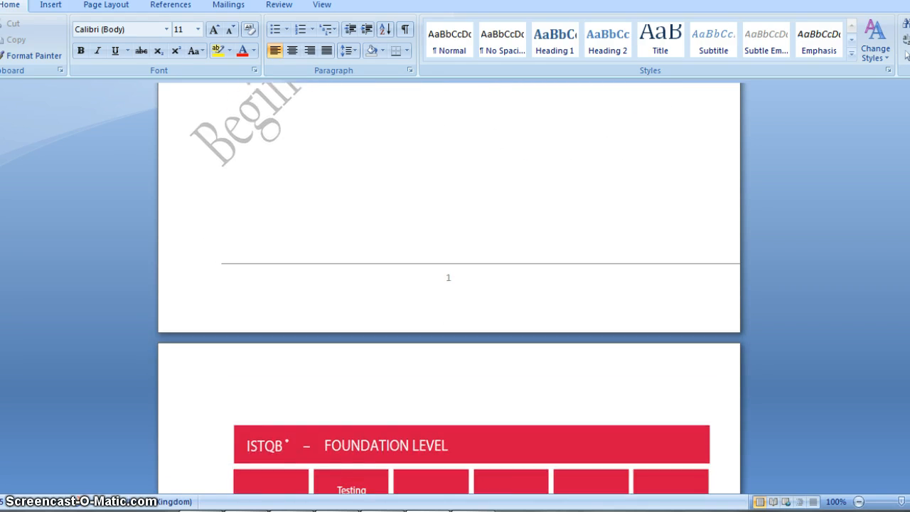
scroll(down, 3)
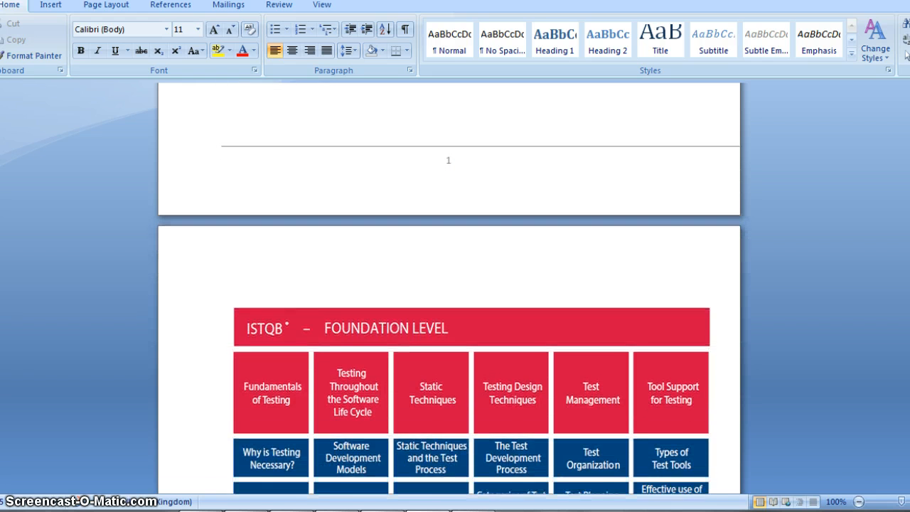
scroll(down, 3)
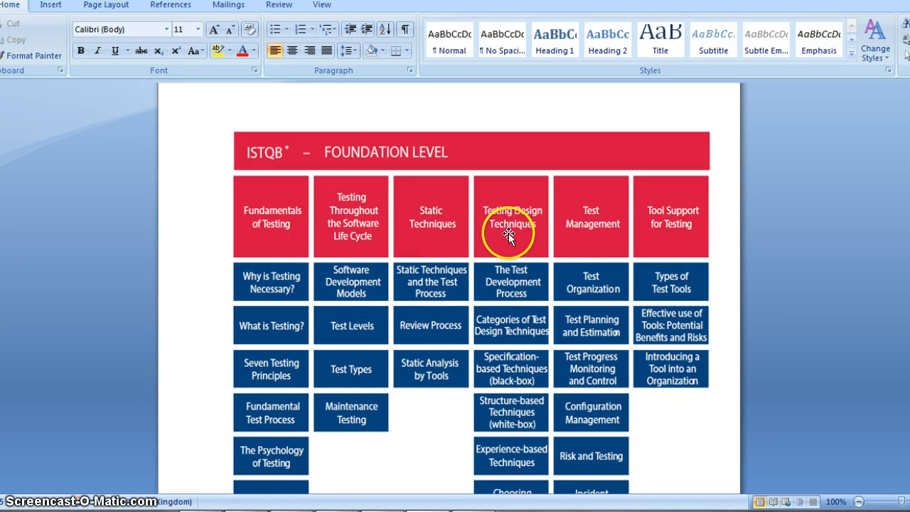
mouse_move(610, 251)
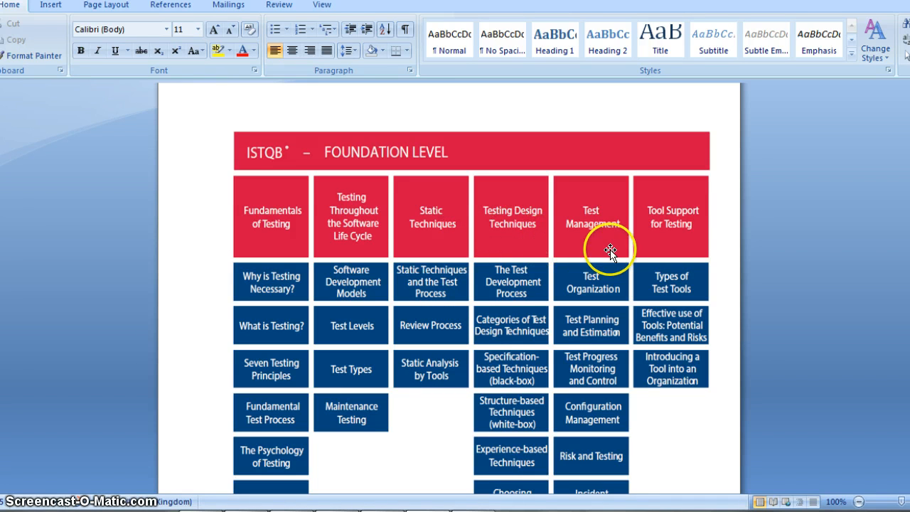
mouse_move(679, 245)
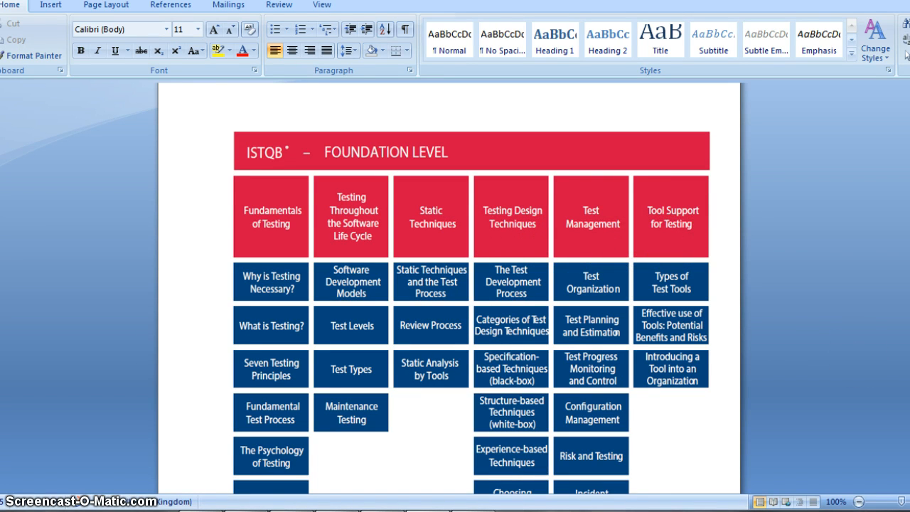
scroll(down, 3)
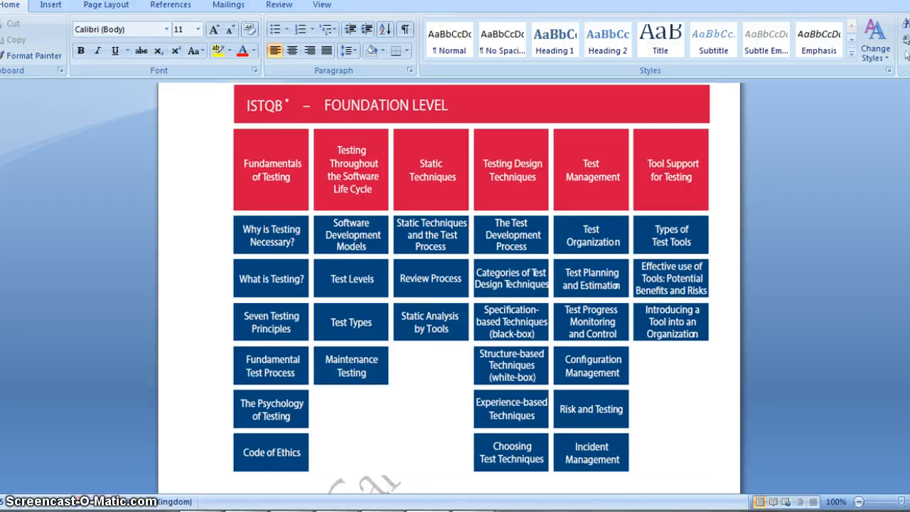
scroll(down, 3)
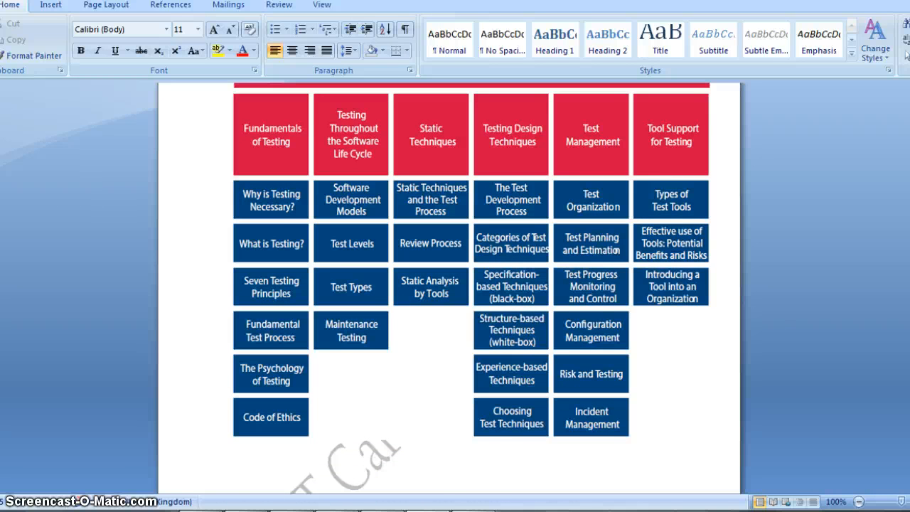
scroll(down, 3)
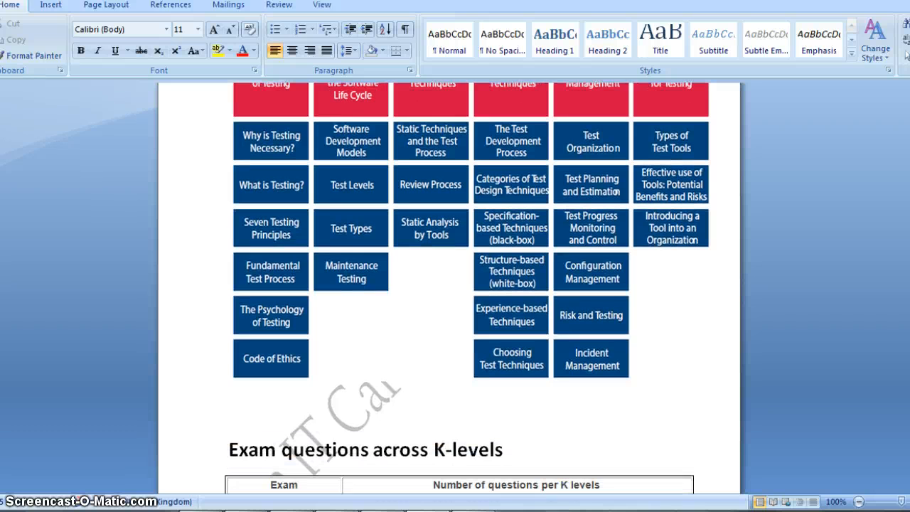
scroll(down, 3)
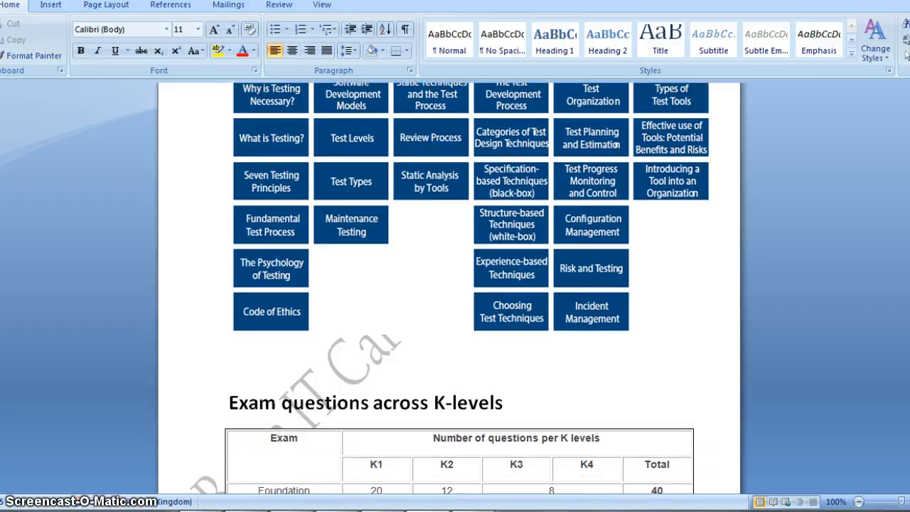
scroll(down, 3)
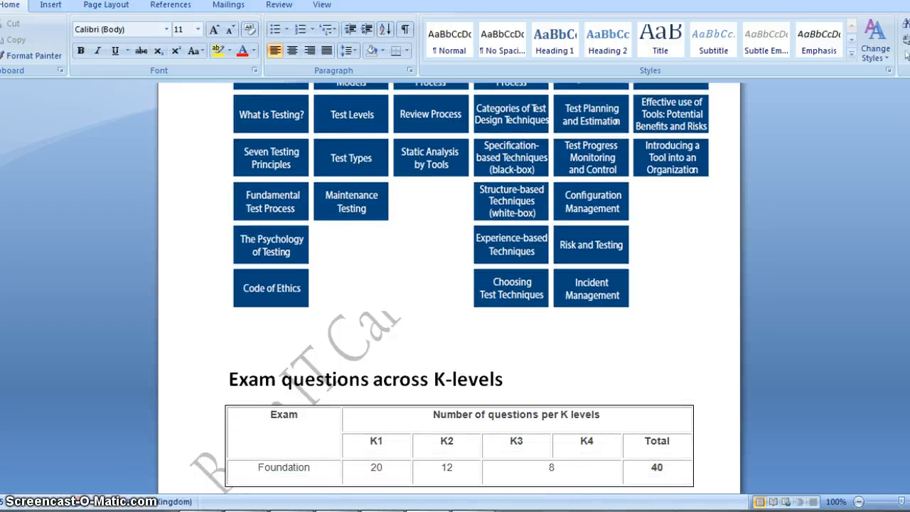
scroll(down, 3)
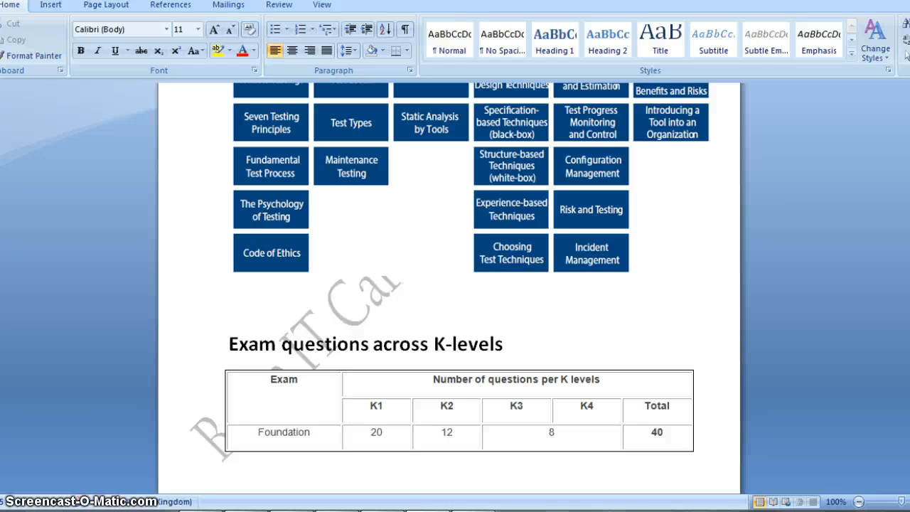
scroll(down, 3)
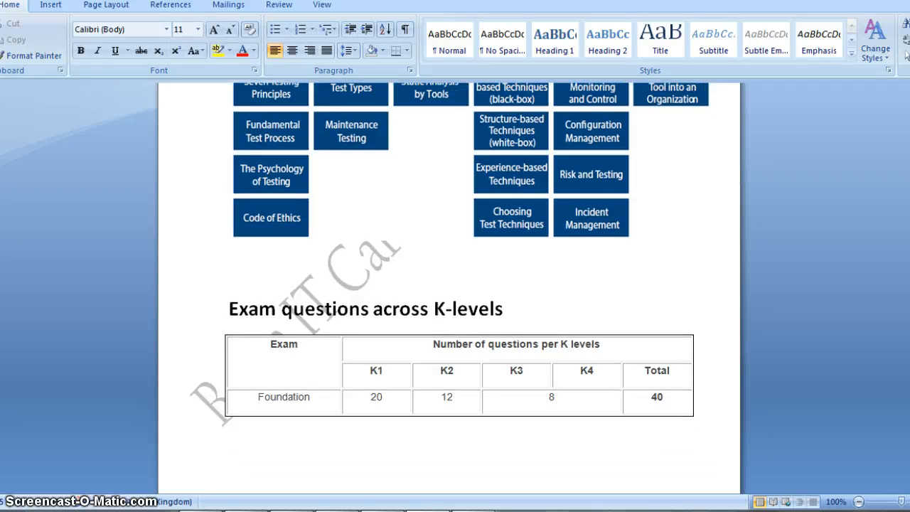
scroll(down, 3)
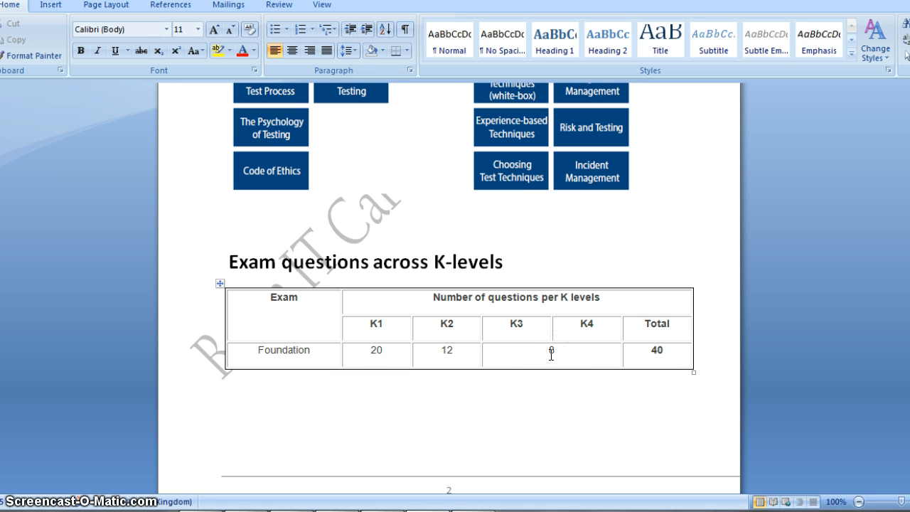
text(8)
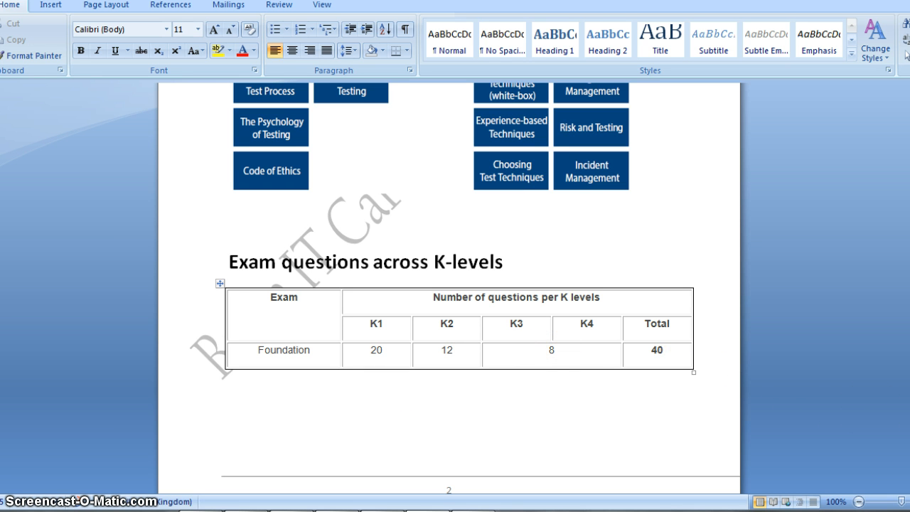
scroll(down, 3)
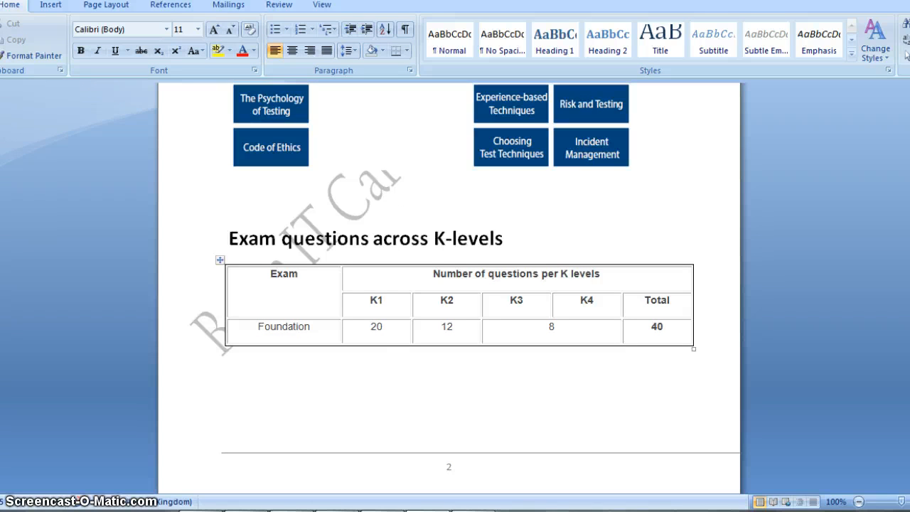
scroll(down, 3)
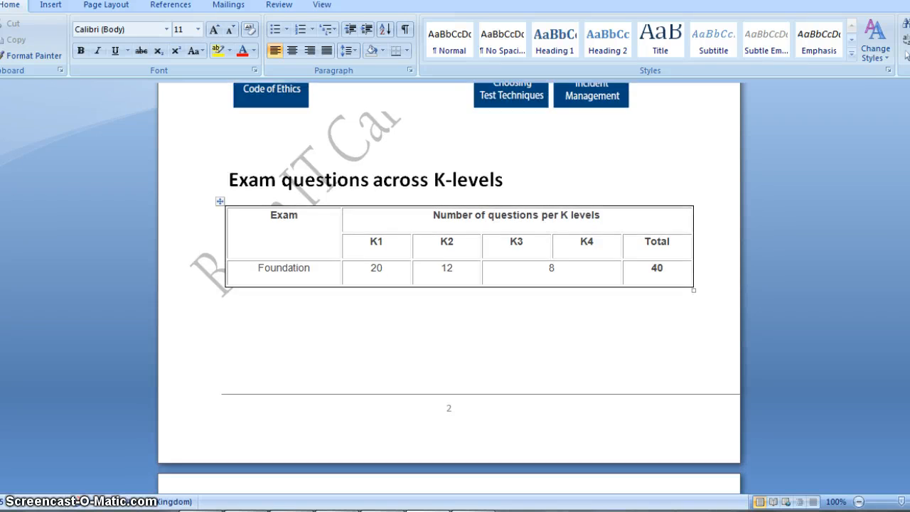
scroll(down, 3)
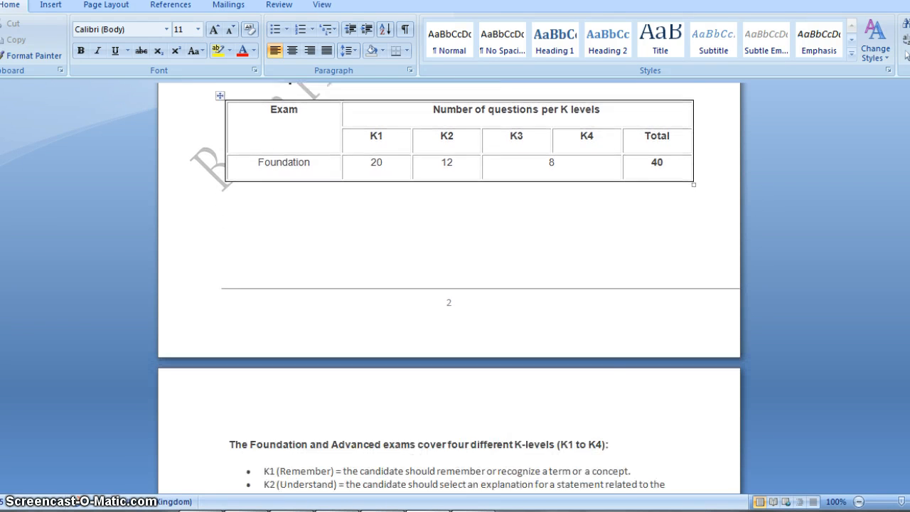
scroll(down, 3)
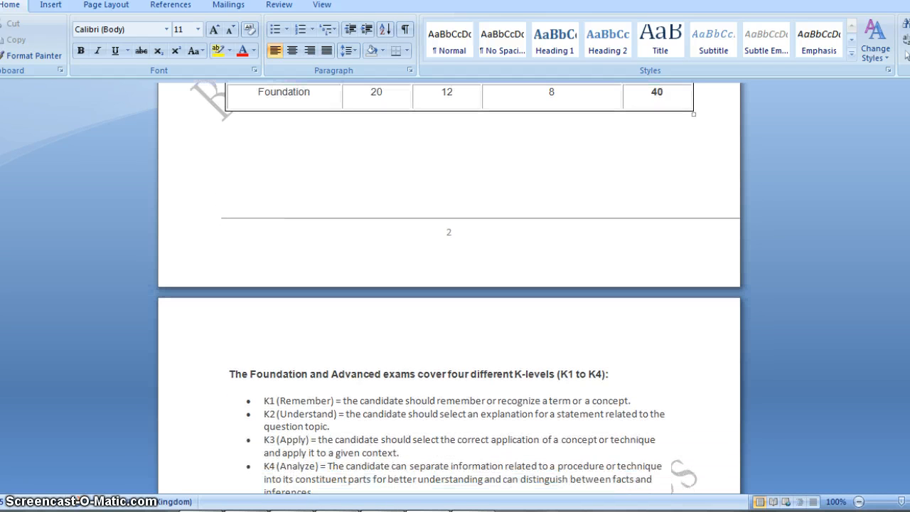
scroll(down, 3)
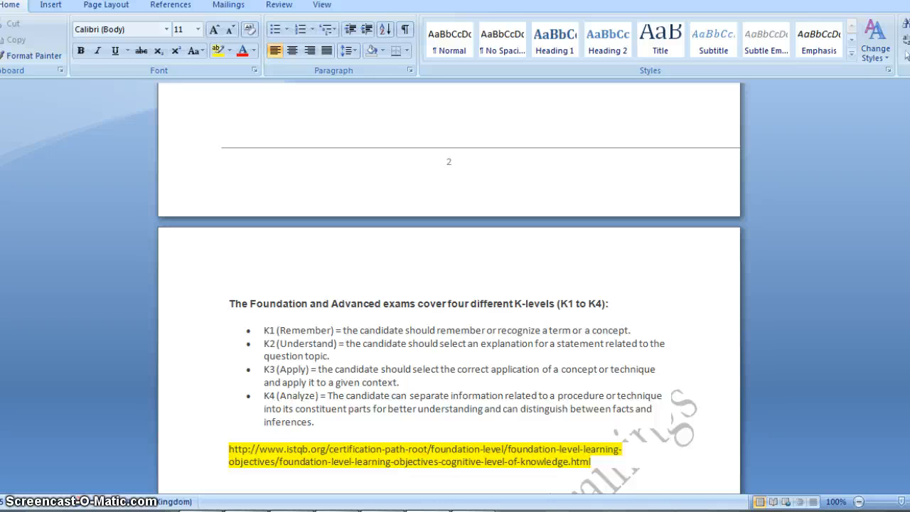
scroll(down, 3)
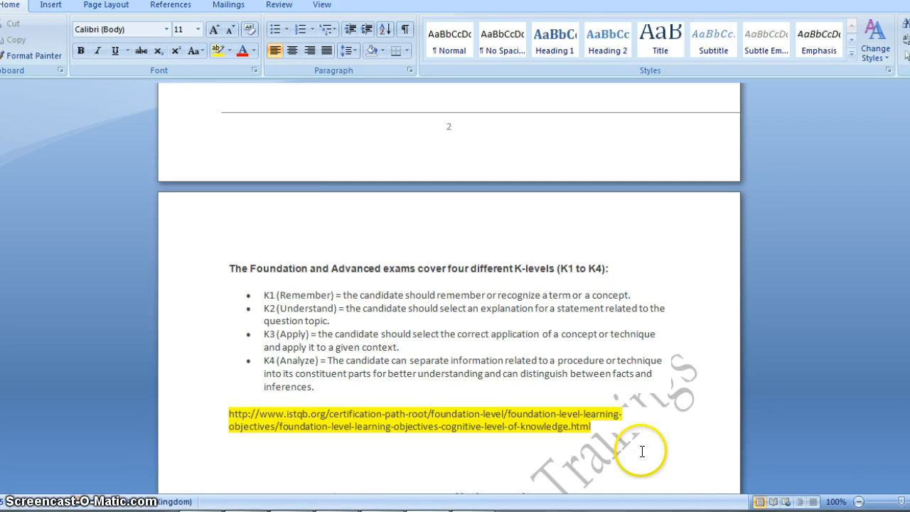
Step: Switch to the ISTQB website and go to Certification Path > Foundation Level in a Nutshell
click(424, 412)
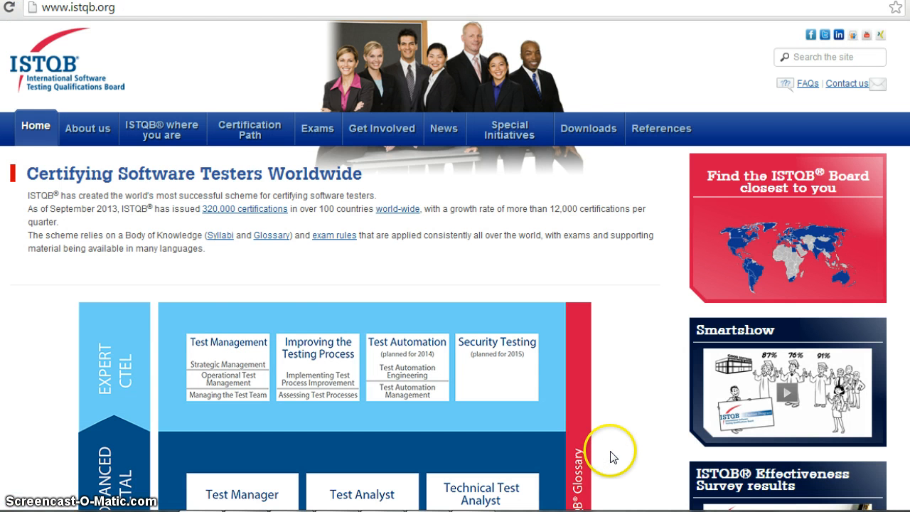
mouse_move(182, 164)
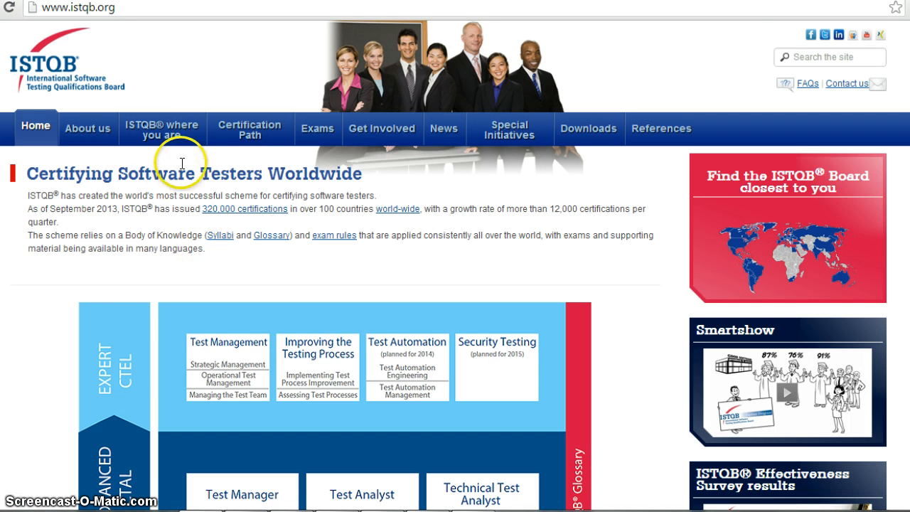
click(251, 128)
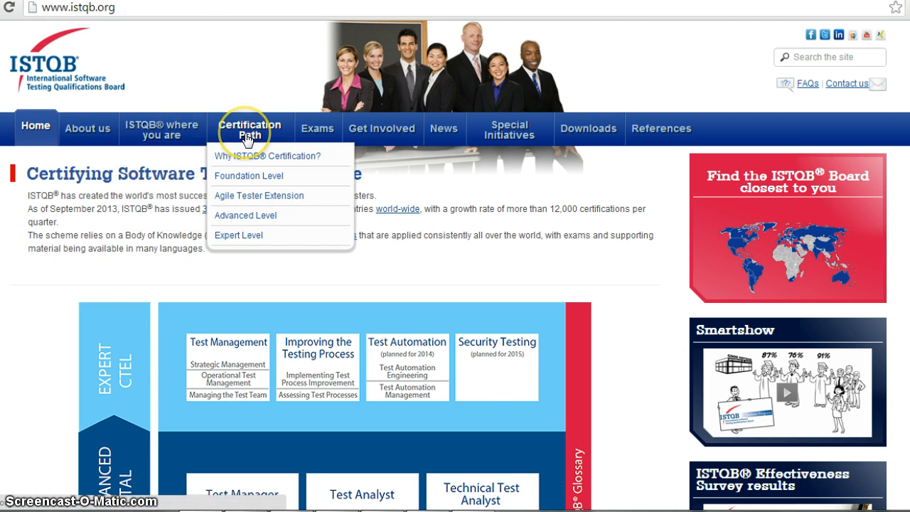
mouse_move(250, 176)
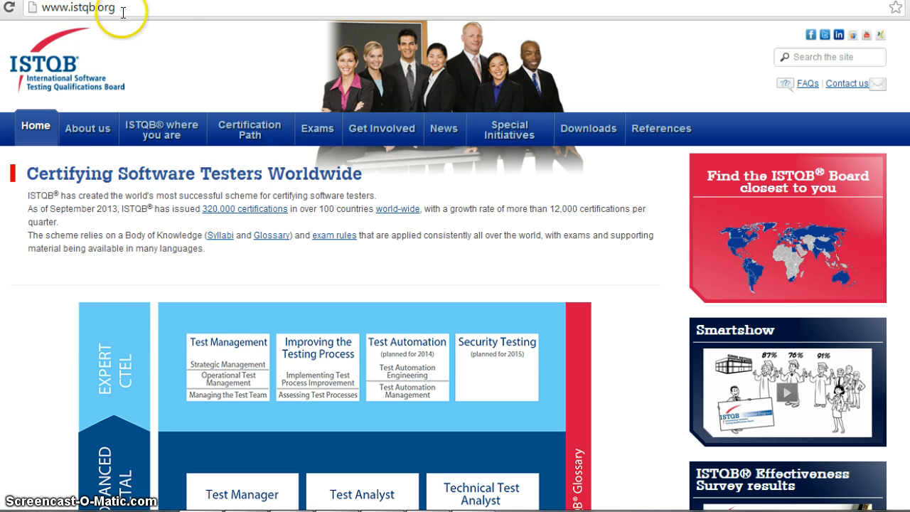
click(250, 128)
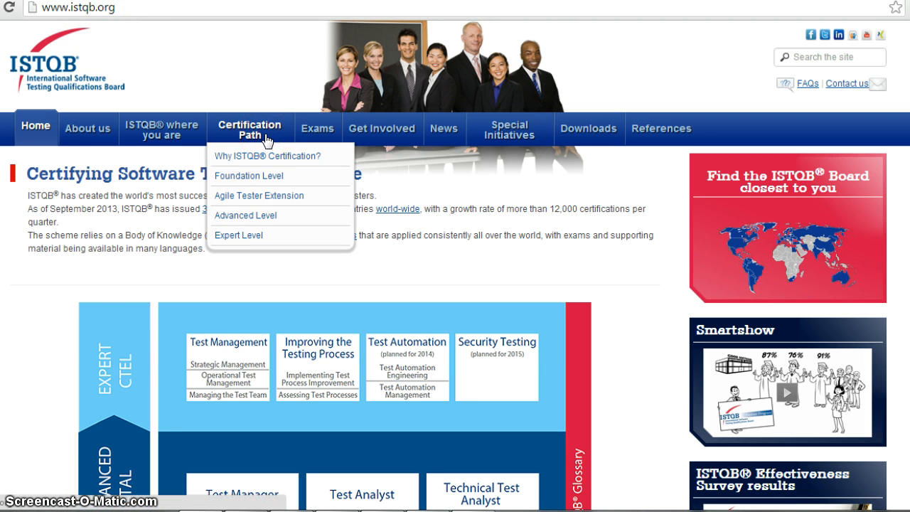
mouse_move(256, 176)
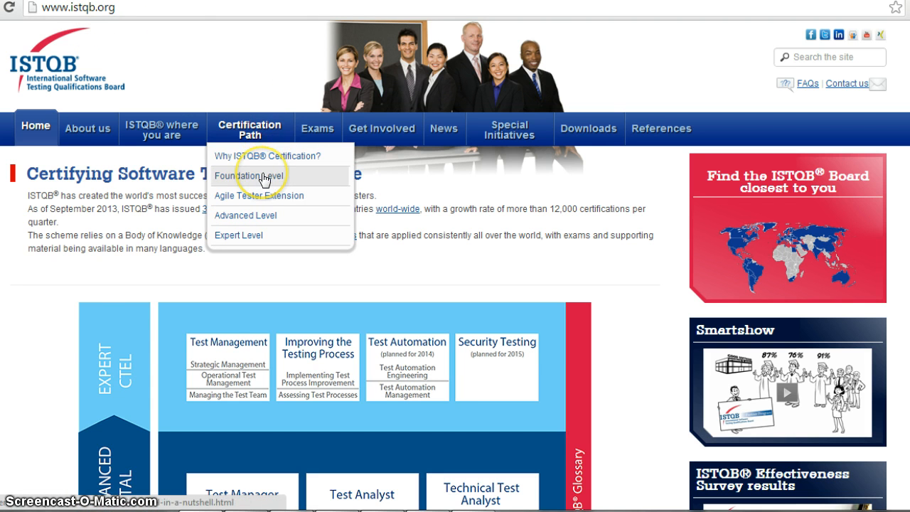
click(254, 176)
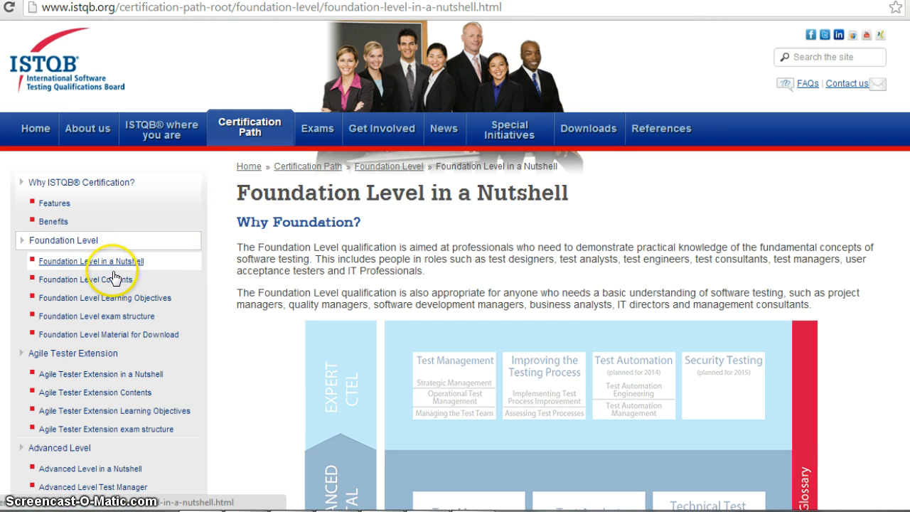
mouse_move(119, 315)
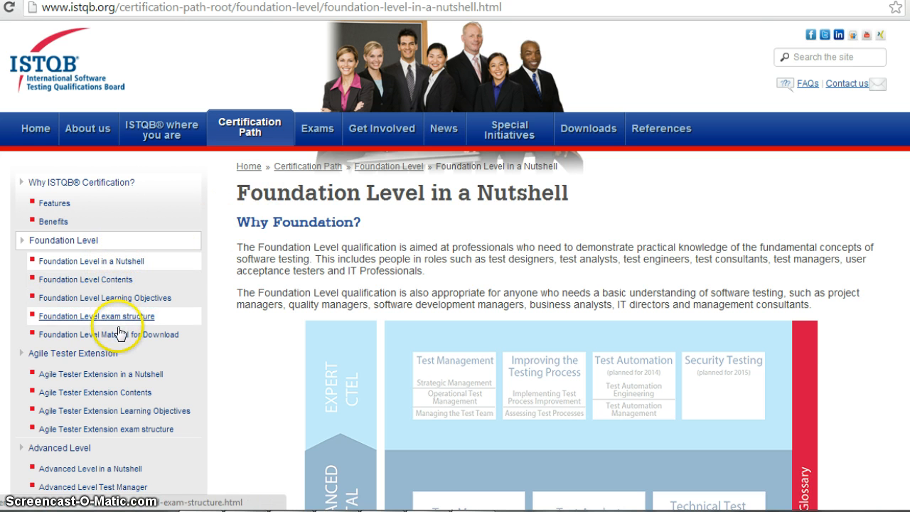
mouse_move(108, 334)
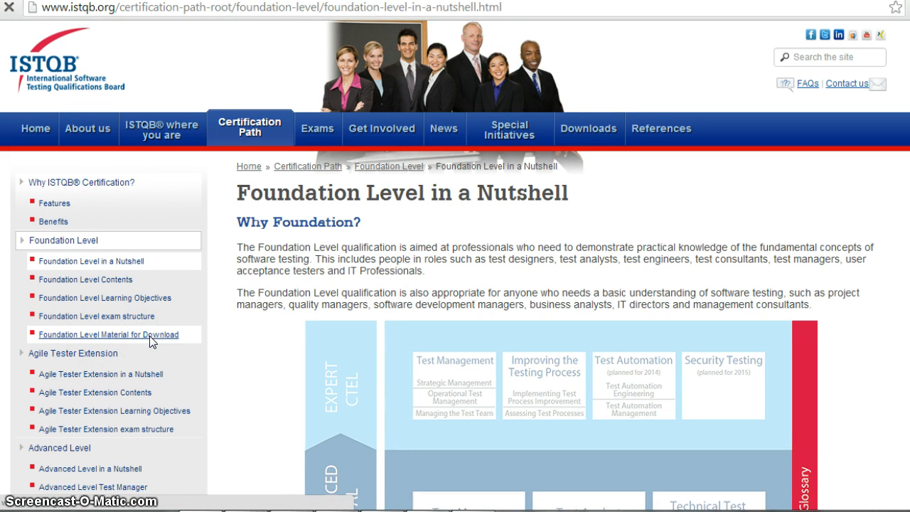
Step: Go to Foundation Level Material for Download and view the Learning Objectives page with its K1–K4 levels
click(108, 334)
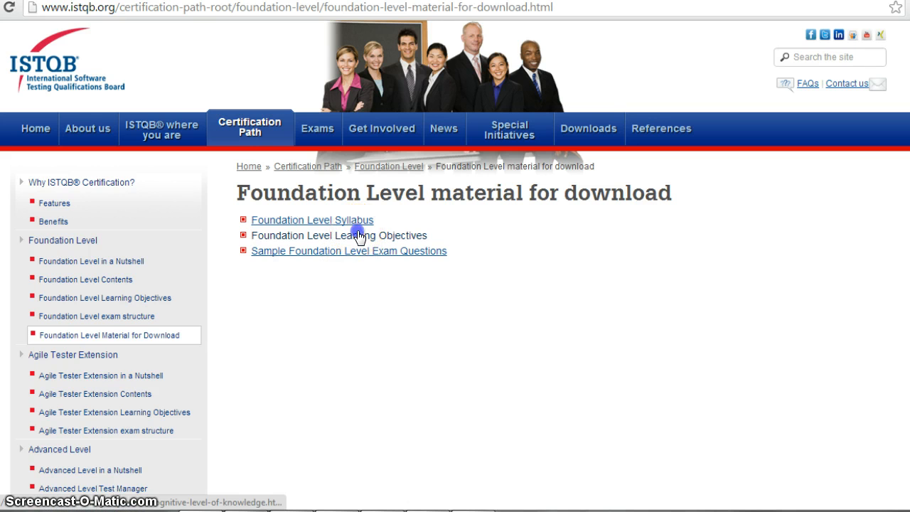
click(338, 236)
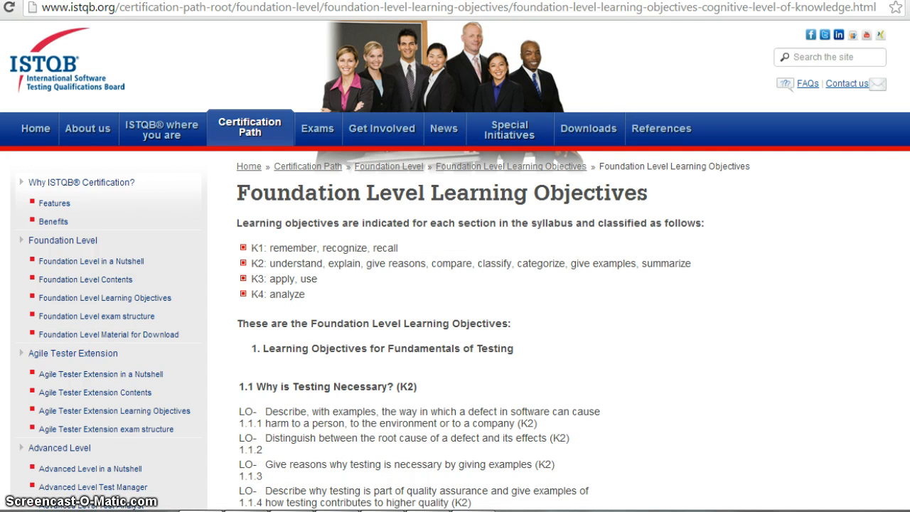
scroll(down, 3)
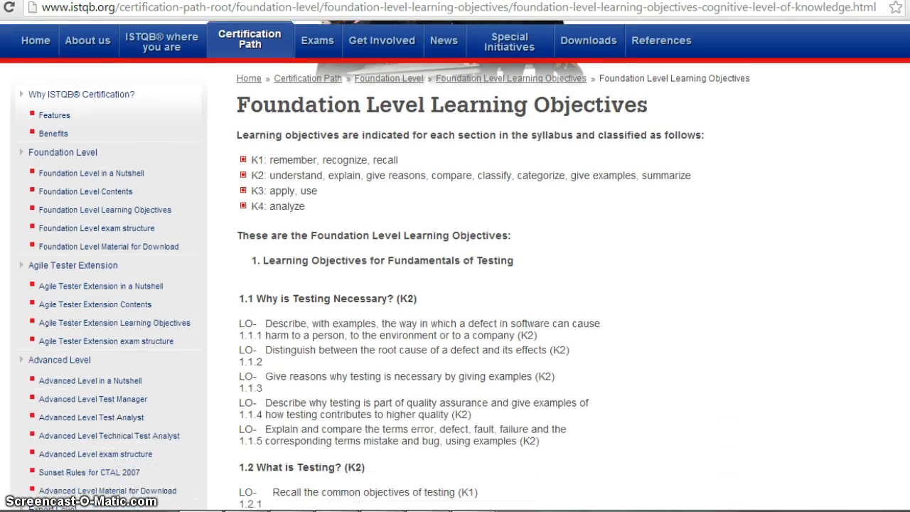
scroll(down, 3)
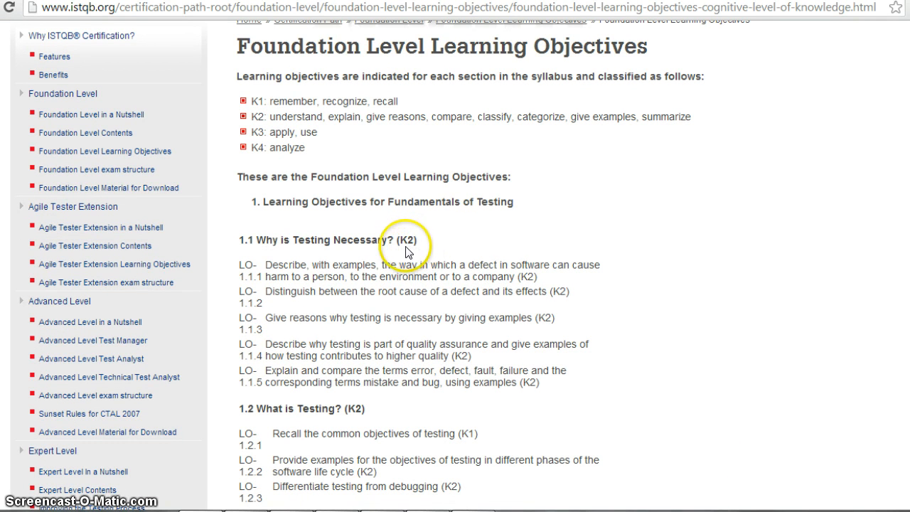
mouse_move(384, 378)
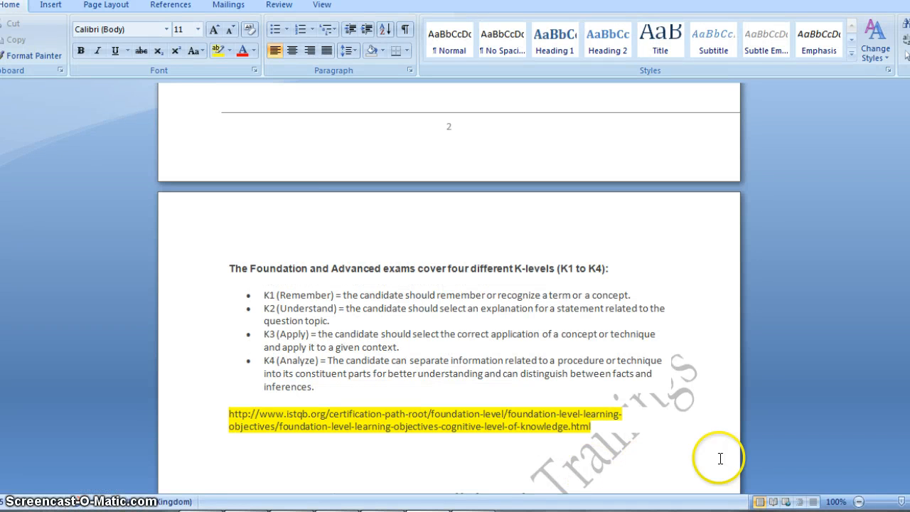
Step: In the Word document, move past the K-levels list to the Exam questions per chapter table
scroll(down, 3)
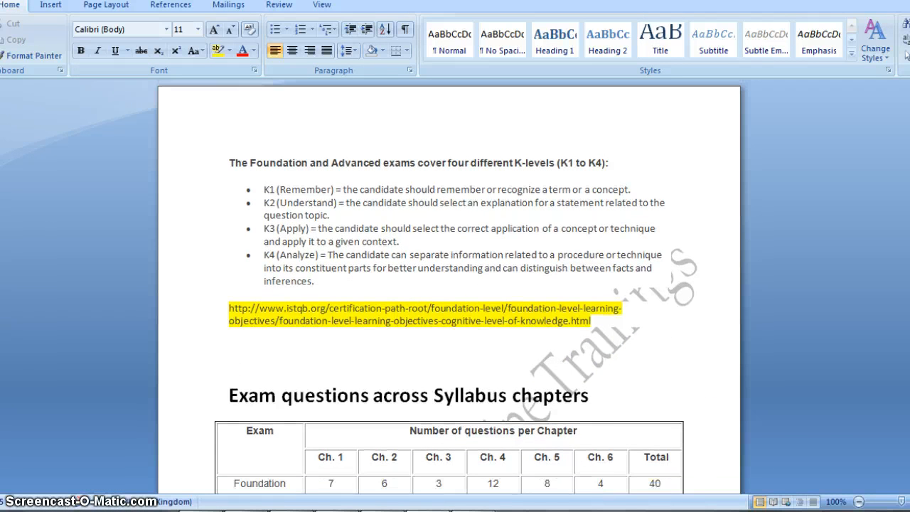
scroll(down, 3)
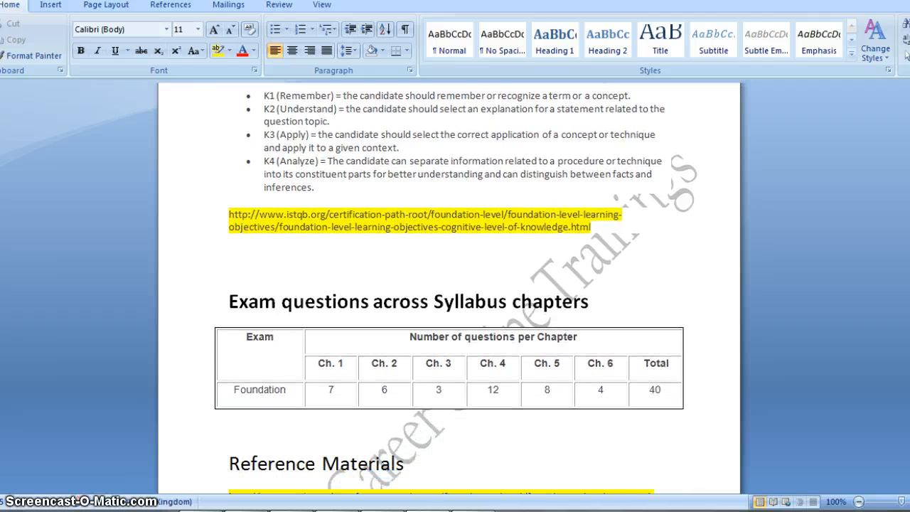
click(339, 395)
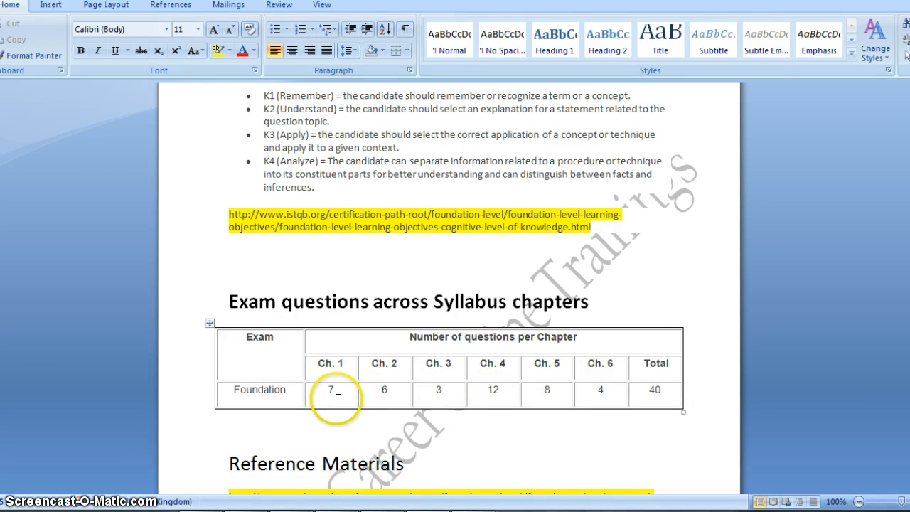
mouse_move(345, 399)
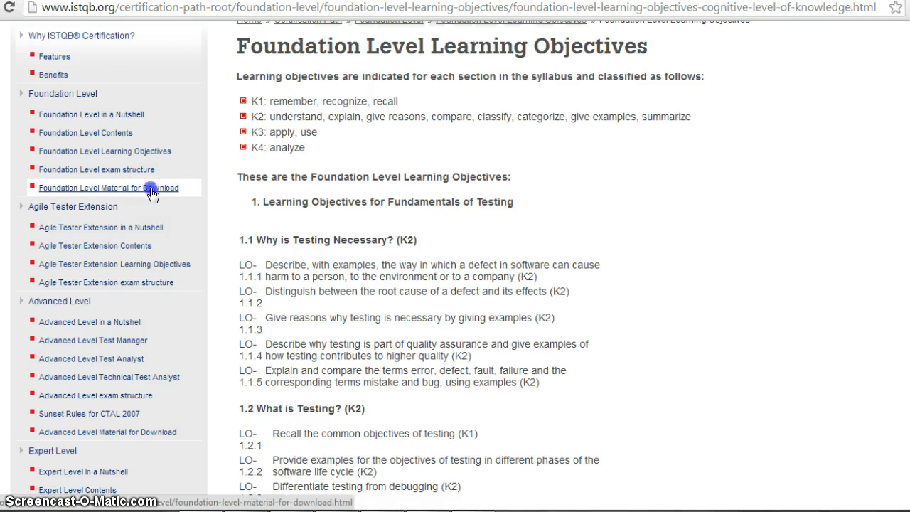
Step: From Foundation Level Material for Download, go to the Foundation Level Syllabus page
click(105, 188)
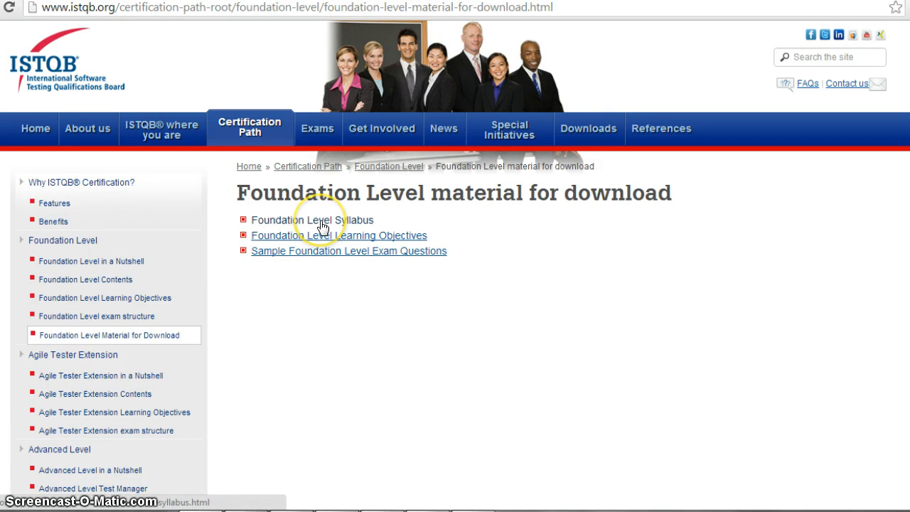
click(312, 219)
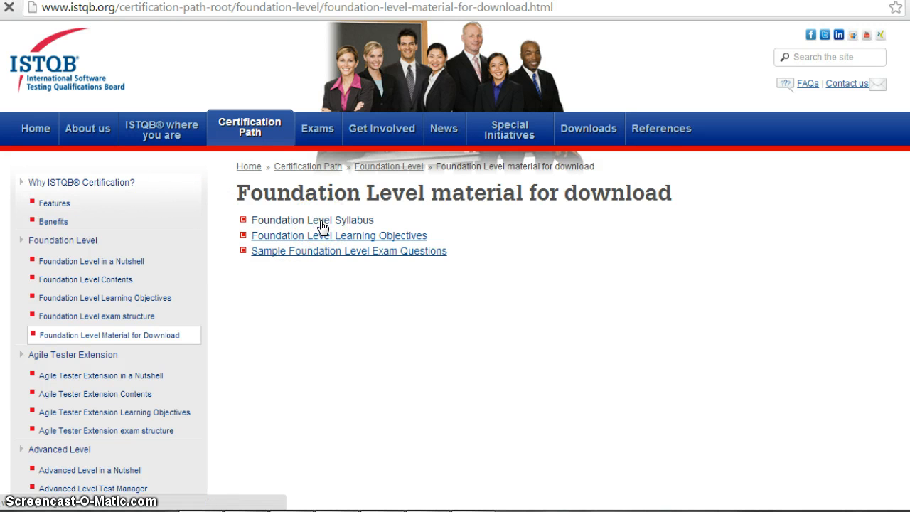
click(311, 219)
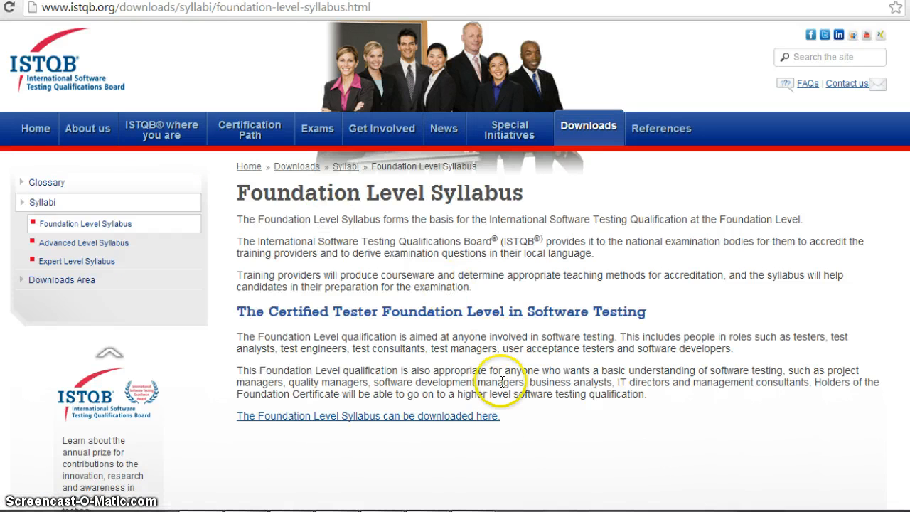
mouse_move(472, 432)
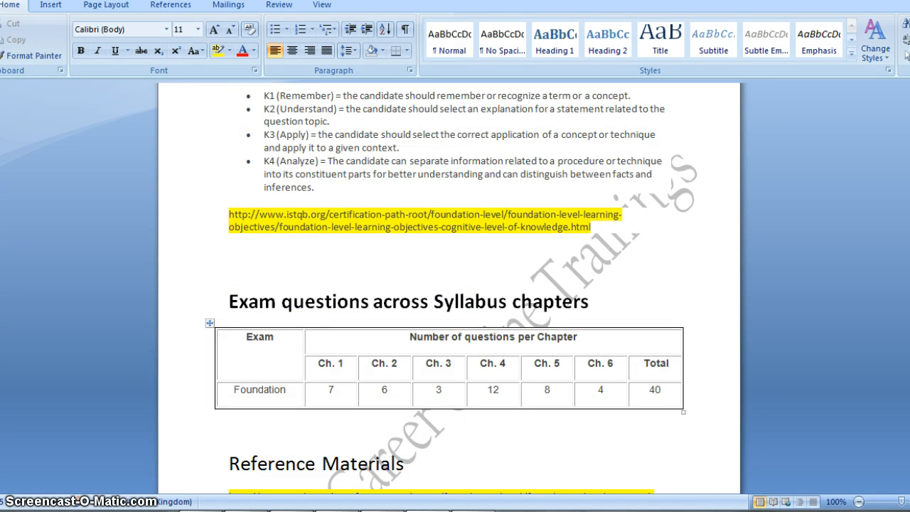
Step: Review the Reference Materials and Exam Providers sections, then expand the 'ISTQB where you are' menu
scroll(down, 3)
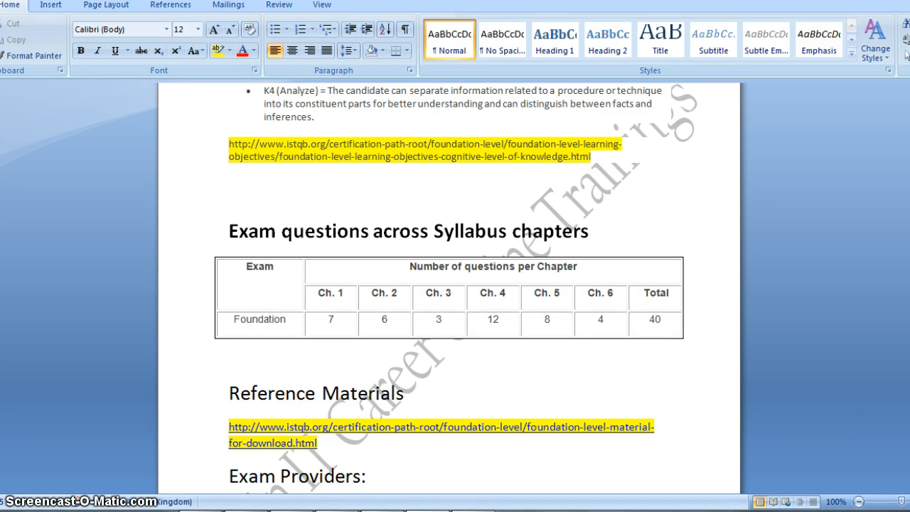
scroll(down, 3)
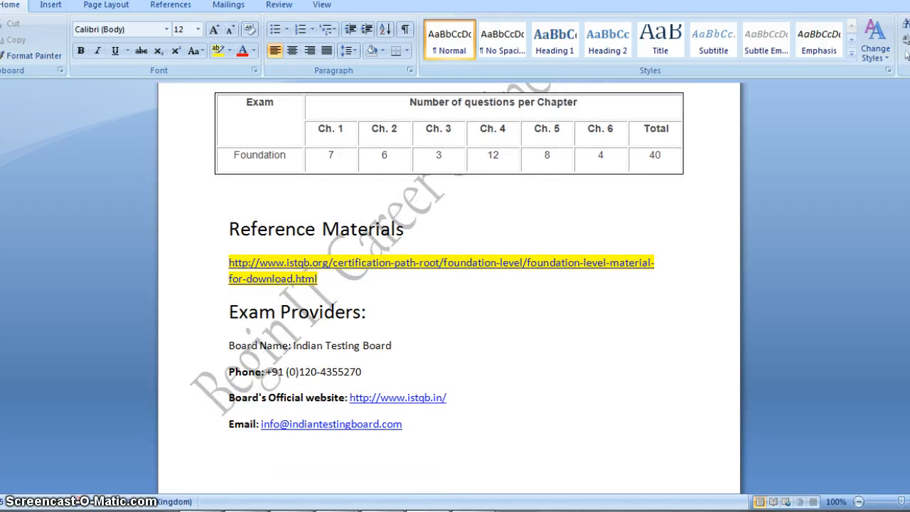
click(441, 262)
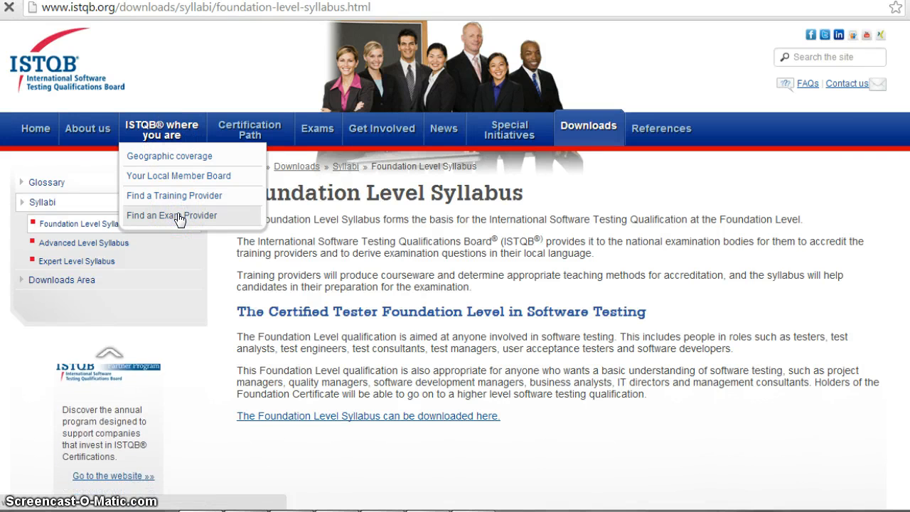
Step: On Find an Exam Provider, locate India with its provider ITB, then return to the Word document
click(171, 216)
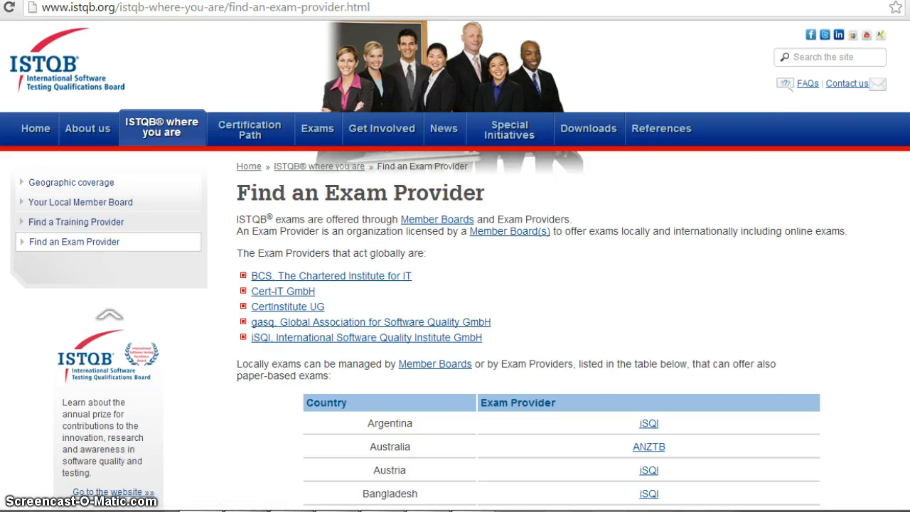
scroll(down, 3)
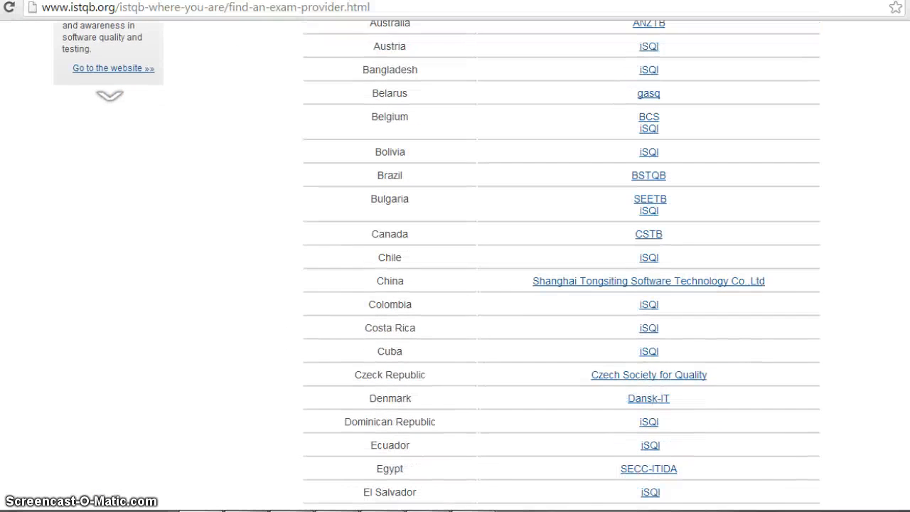
scroll(down, 3)
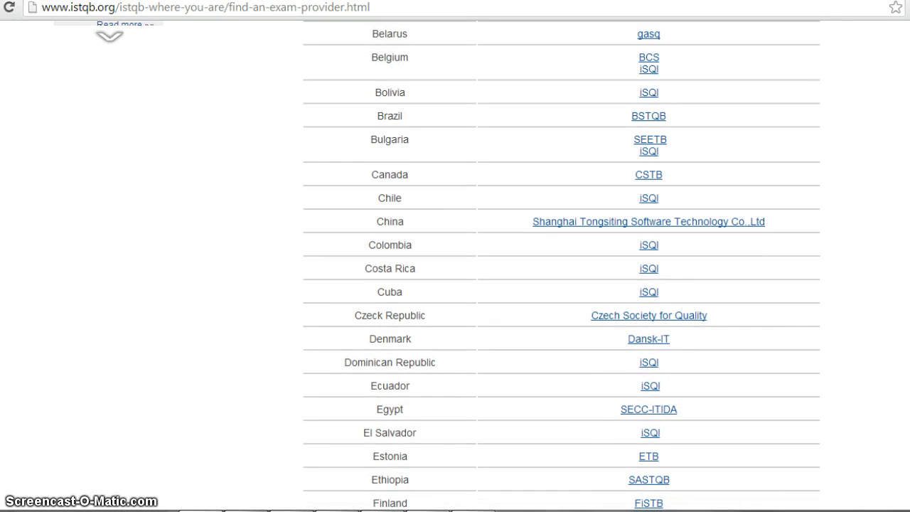
scroll(down, 3)
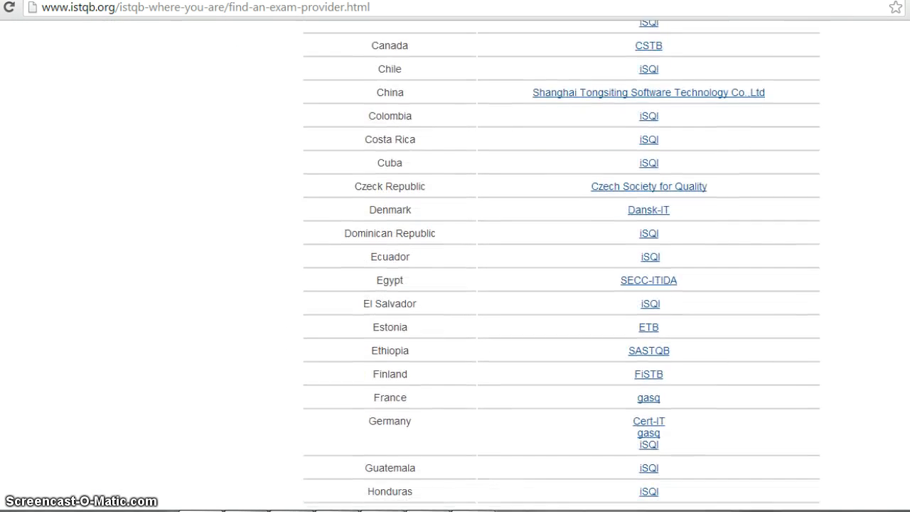
scroll(down, 3)
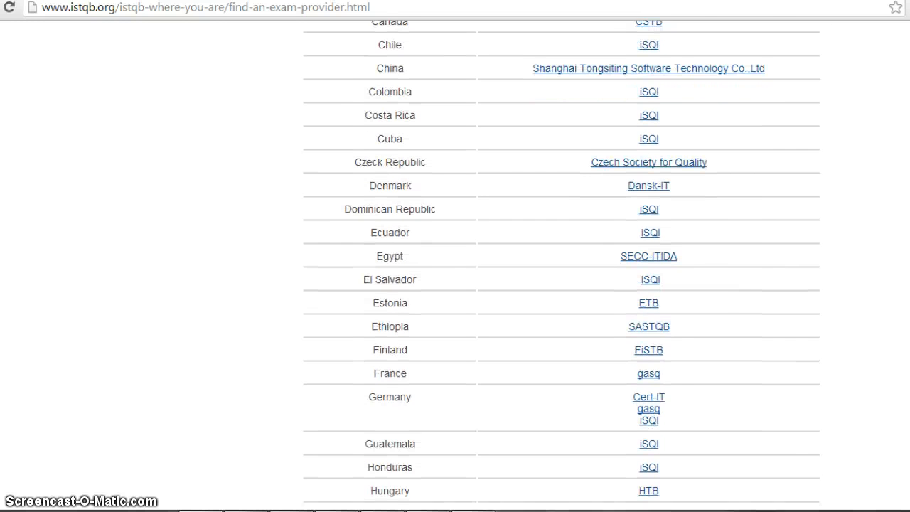
scroll(down, 3)
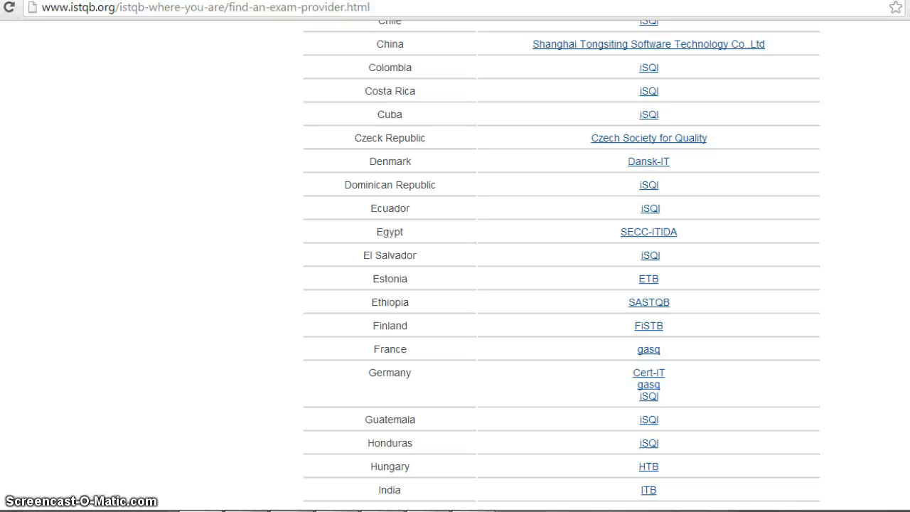
key(alt+tab)
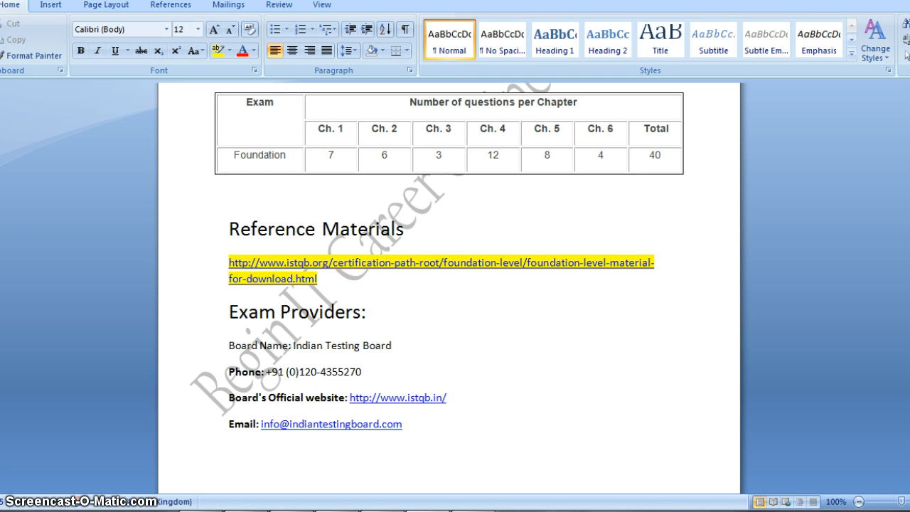
Step: Move down from the Exam Providers details to the Procedure for the Registration steps
scroll(down, 3)
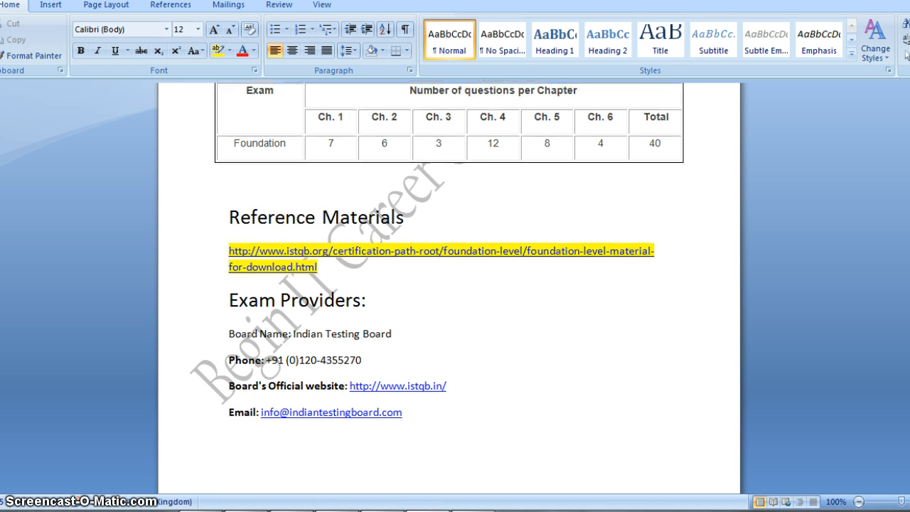
scroll(down, 3)
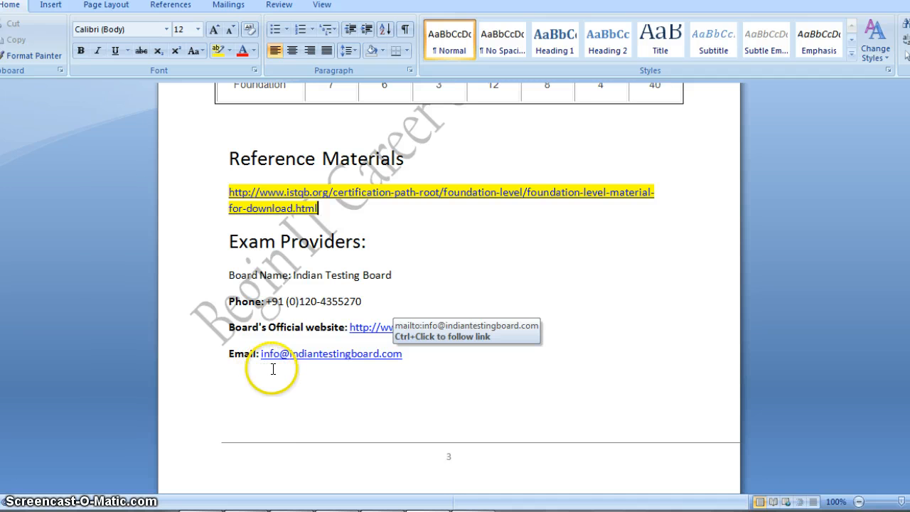
mouse_move(361, 358)
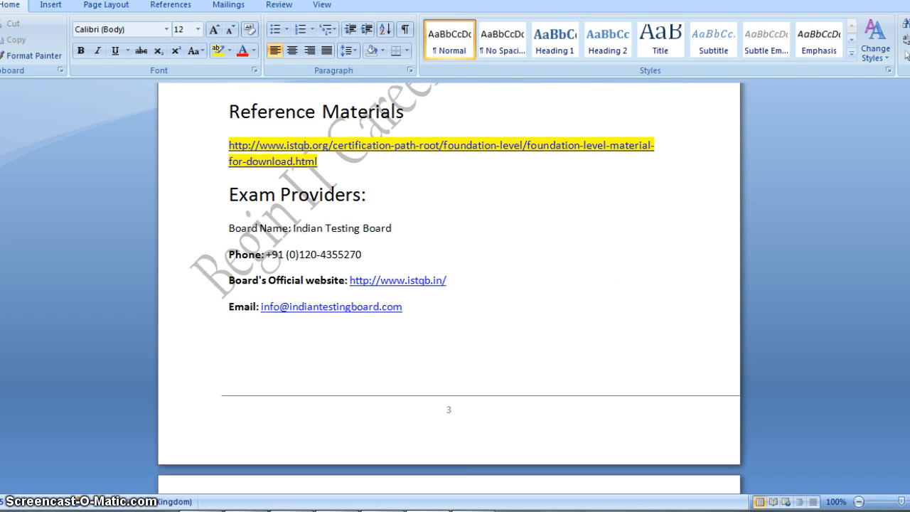
scroll(down, 3)
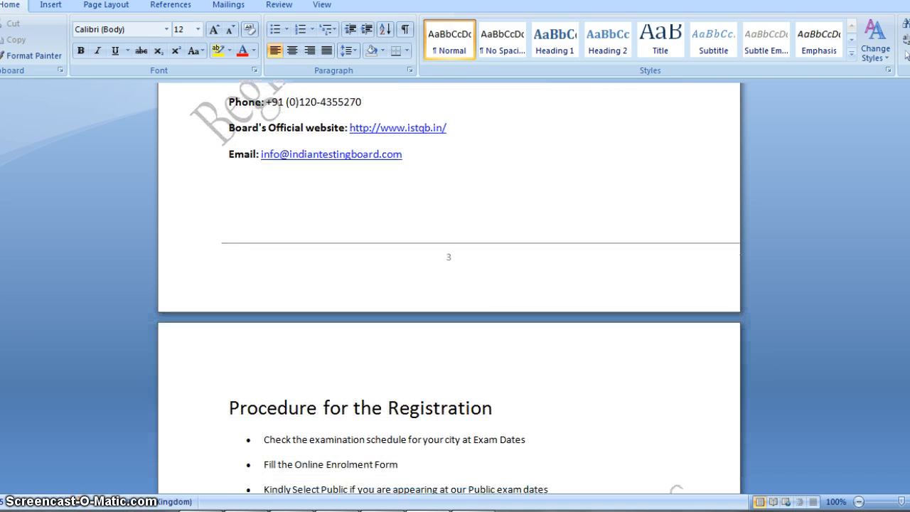
scroll(down, 3)
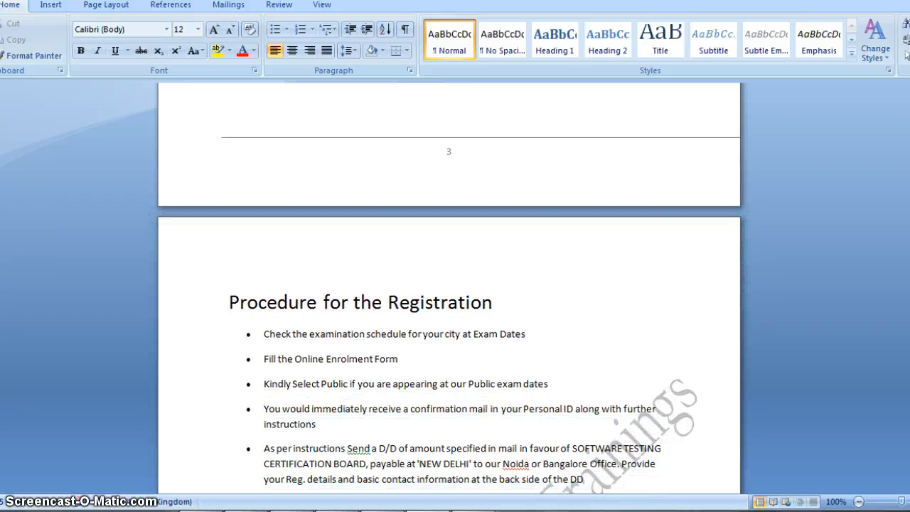
scroll(down, 3)
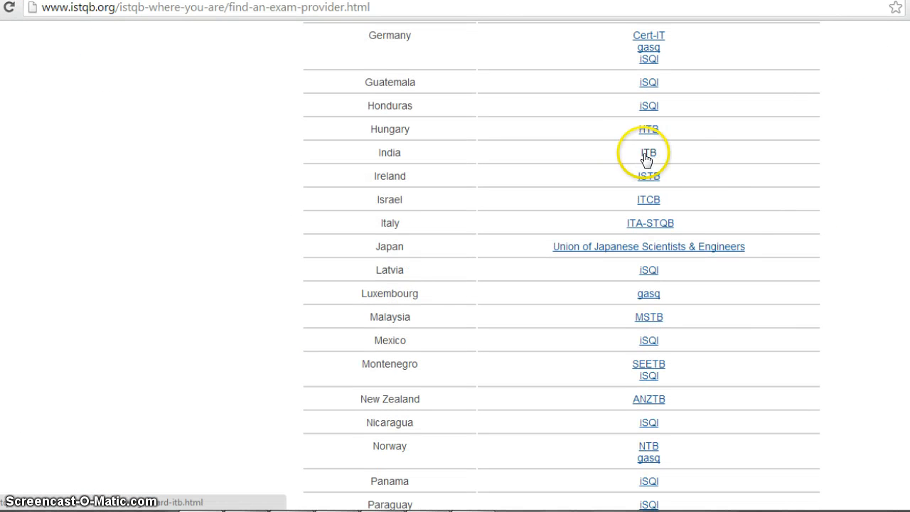
Step: Go to India's ITB provider page and follow its official website link to istqb.in
click(649, 153)
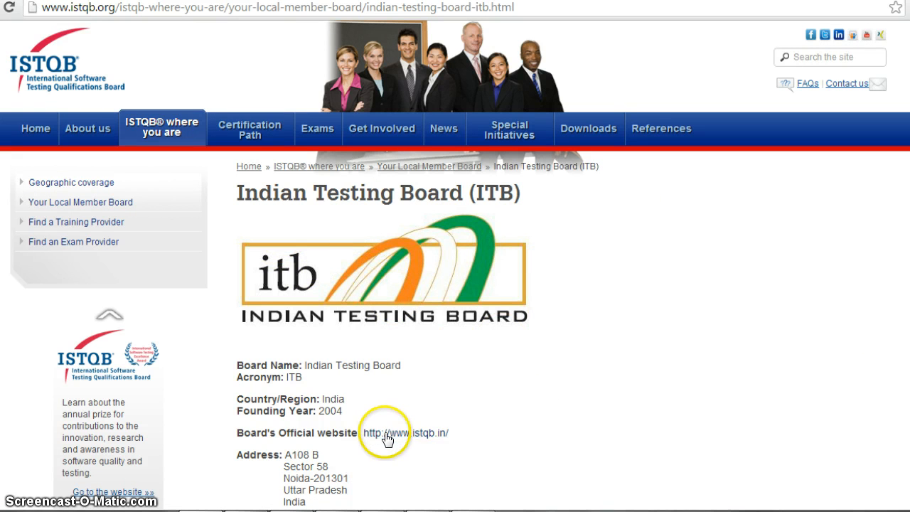
click(405, 432)
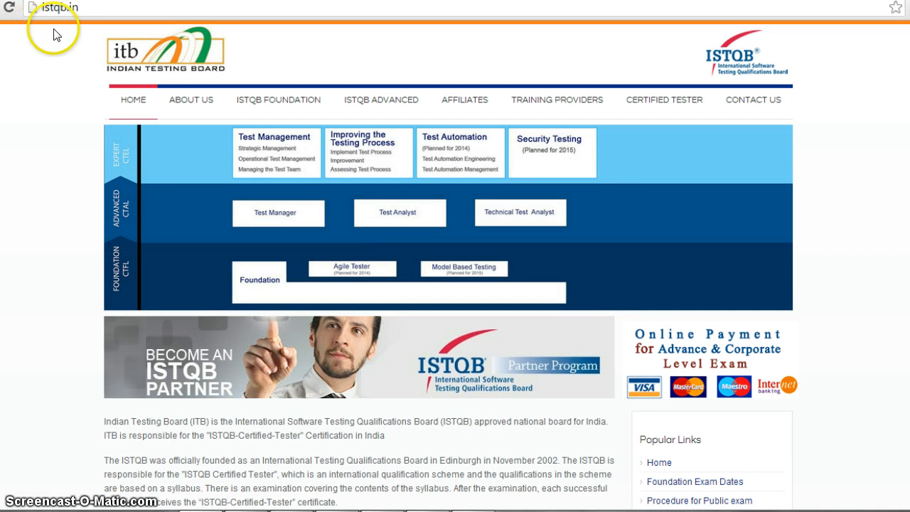
mouse_move(68, 91)
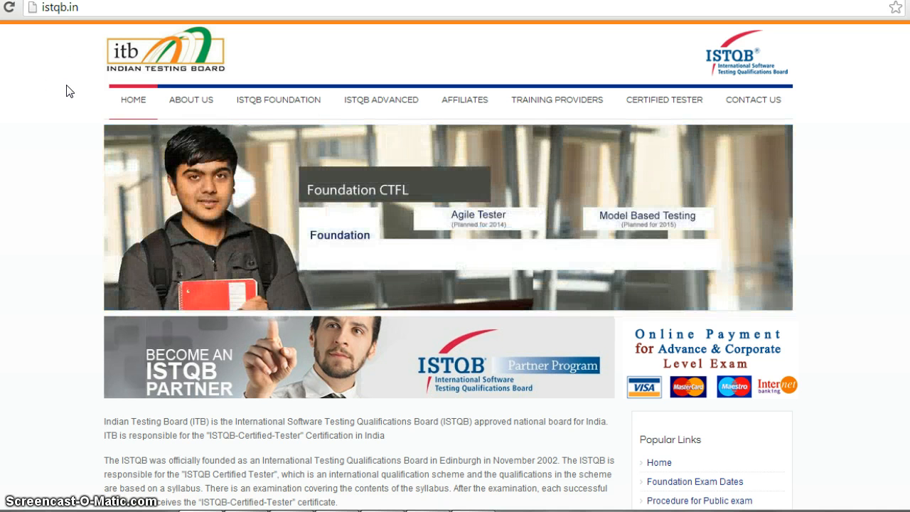
Step: View the ISTQB Foundation Exam Dates page and browse the cities with their dates and NSEIT venues
click(279, 99)
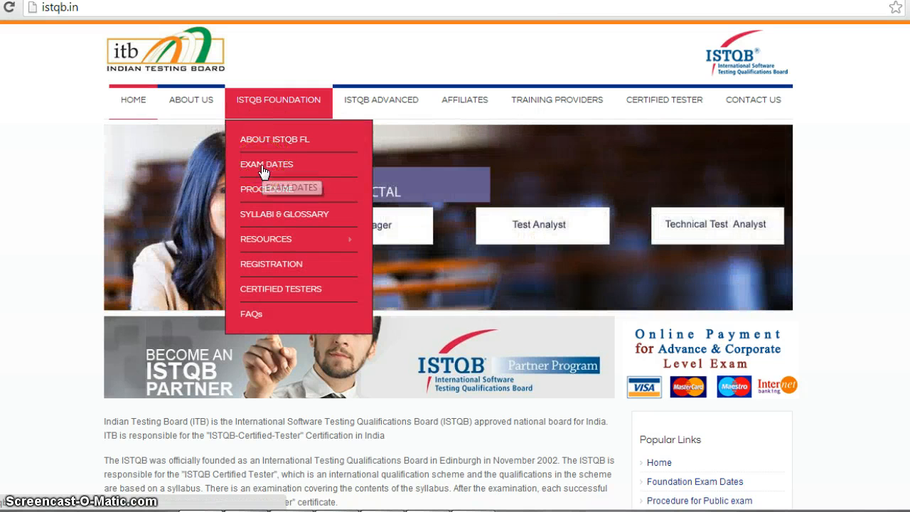
mouse_move(263, 172)
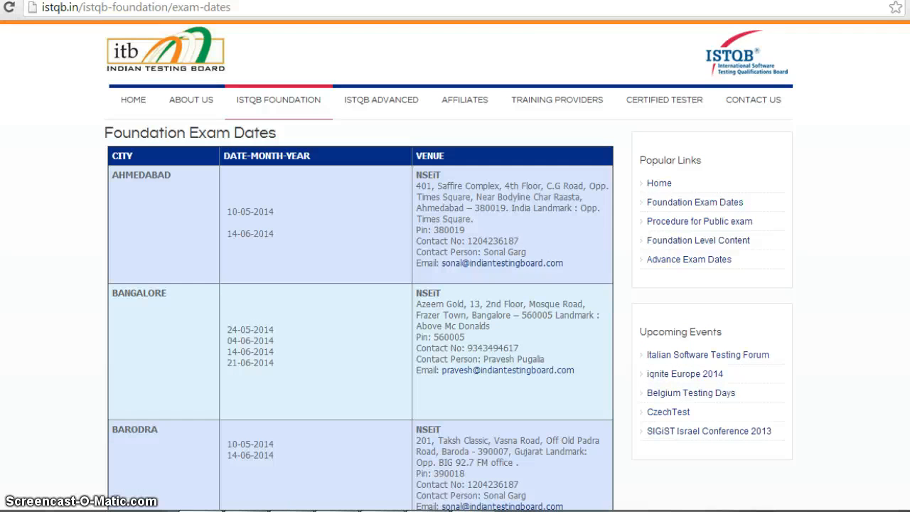
scroll(down, 3)
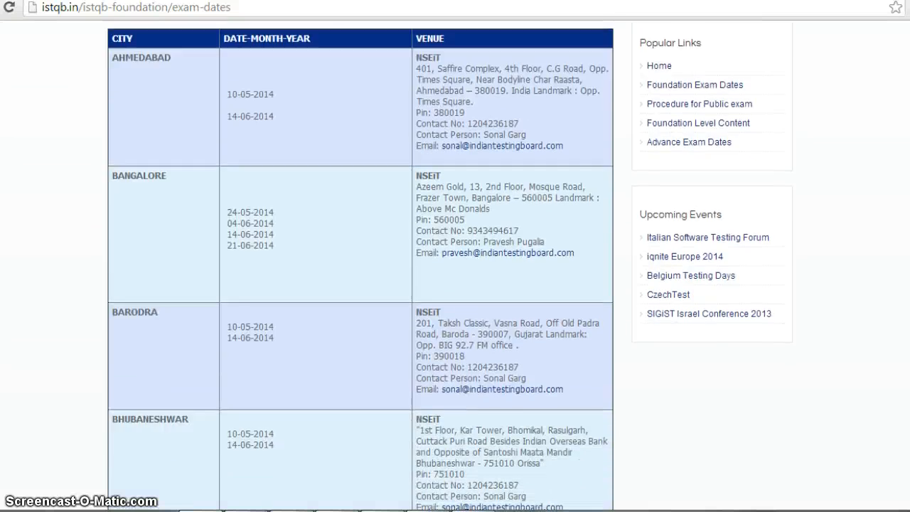
scroll(down, 3)
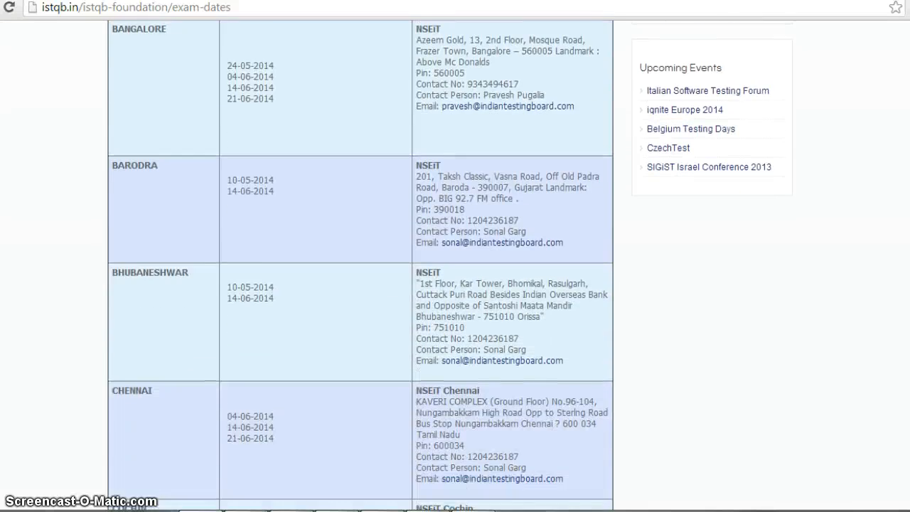
scroll(down, 3)
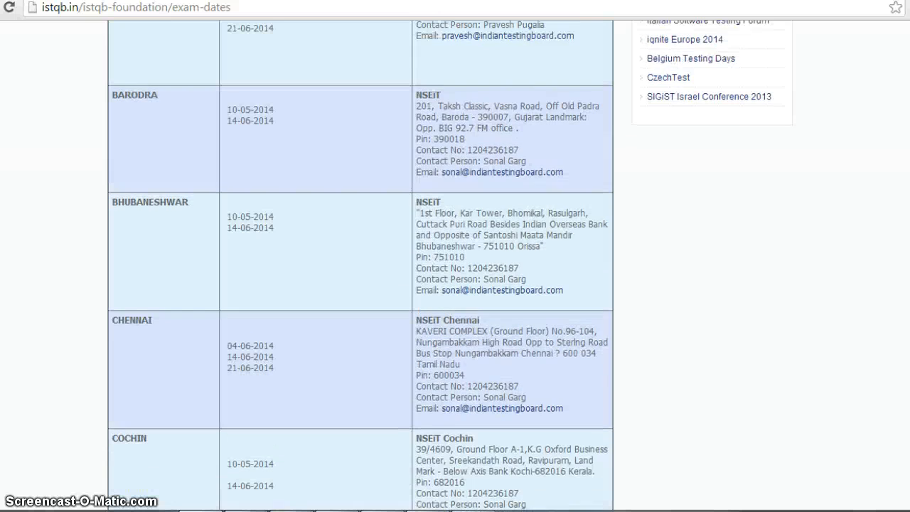
scroll(up, 3)
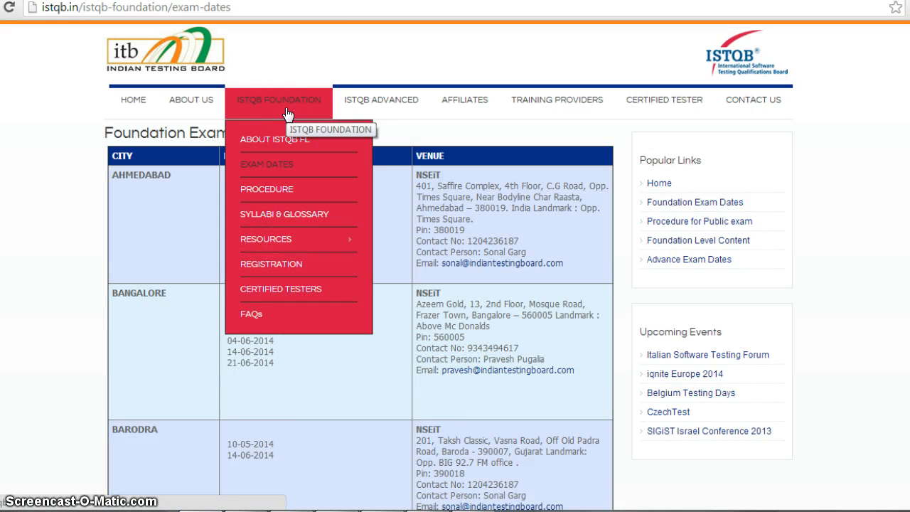
mouse_move(291, 269)
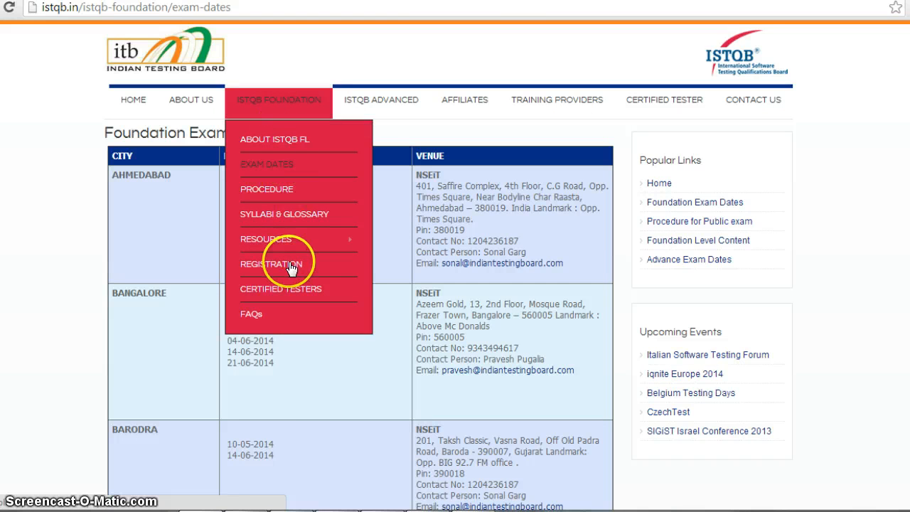
Step: Go to ISTQB Foundation > Registration to reach the exam enrollment form
click(272, 263)
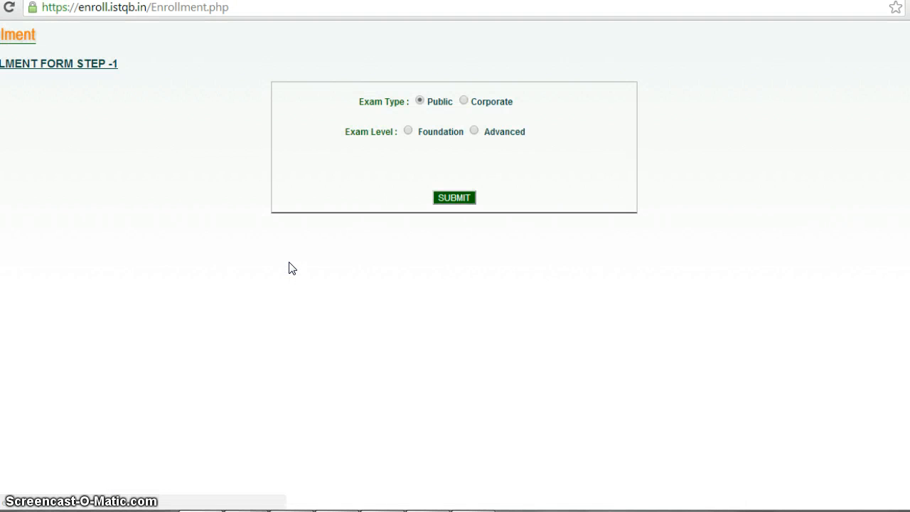
mouse_move(287, 257)
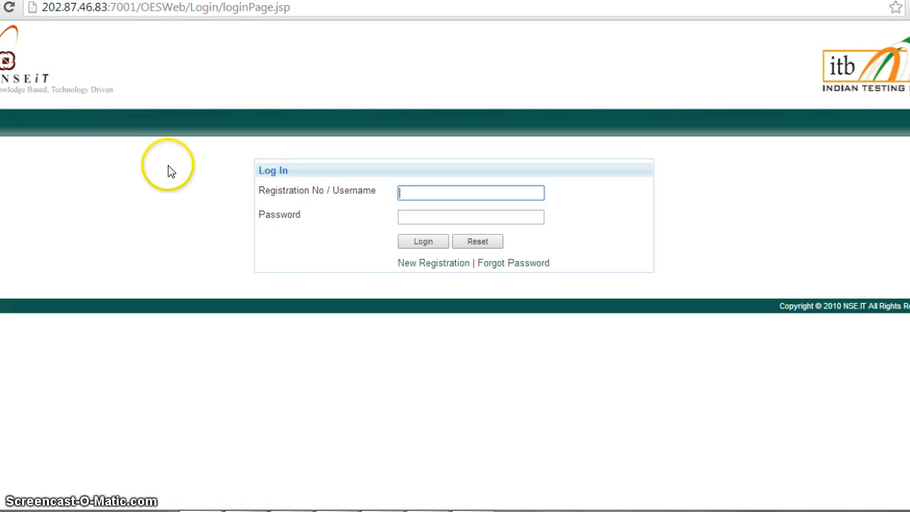
mouse_move(578, 322)
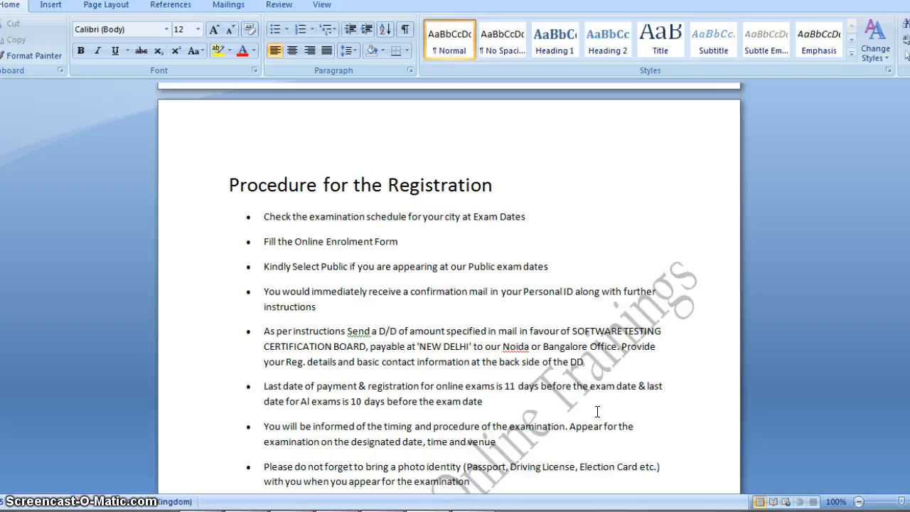
mouse_move(466, 387)
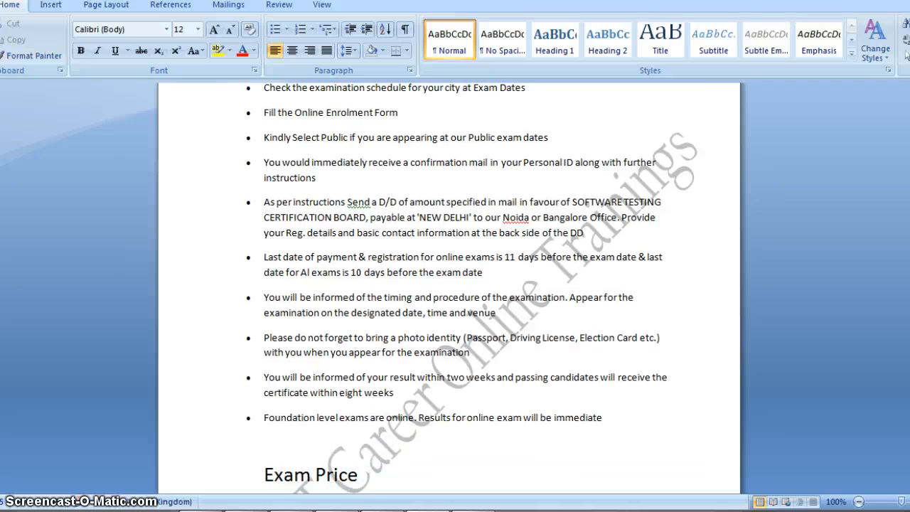
Step: Scroll past the registration procedure to the Exam Price Rs. 4500/- and Contact Us details
scroll(down, 3)
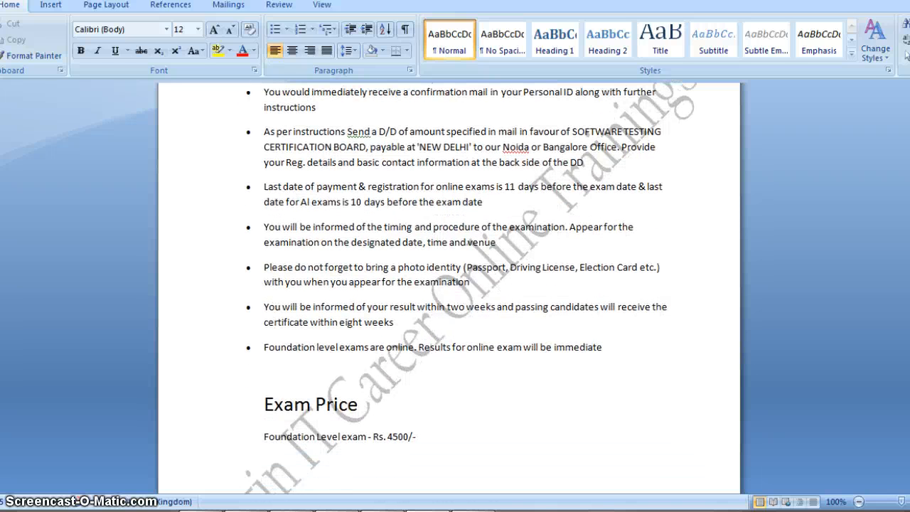
scroll(down, 3)
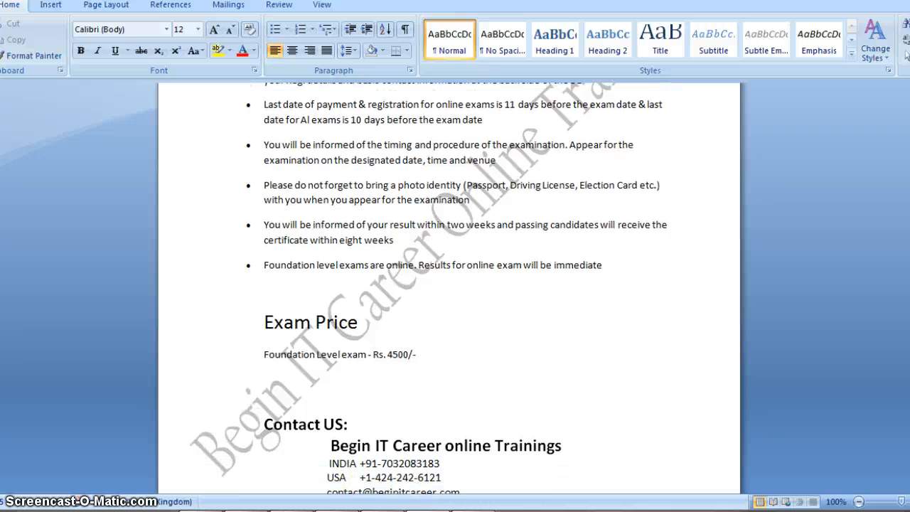
scroll(down, 3)
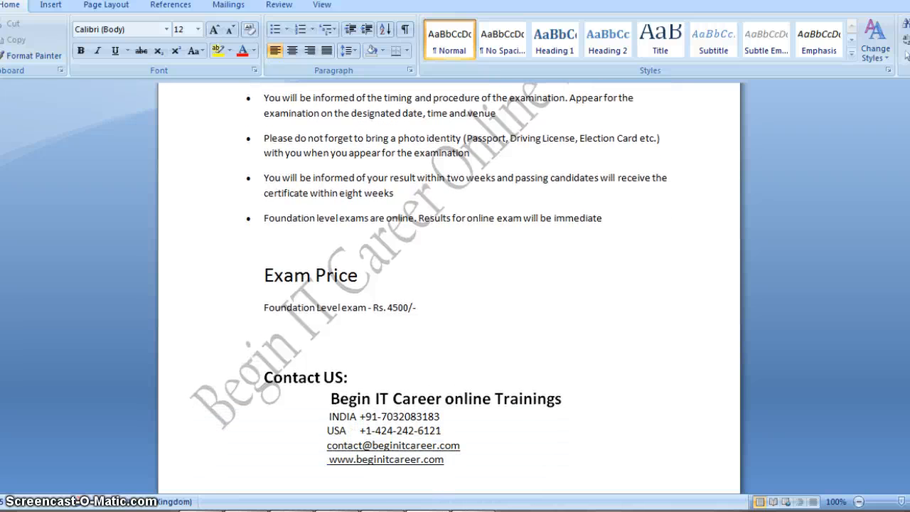